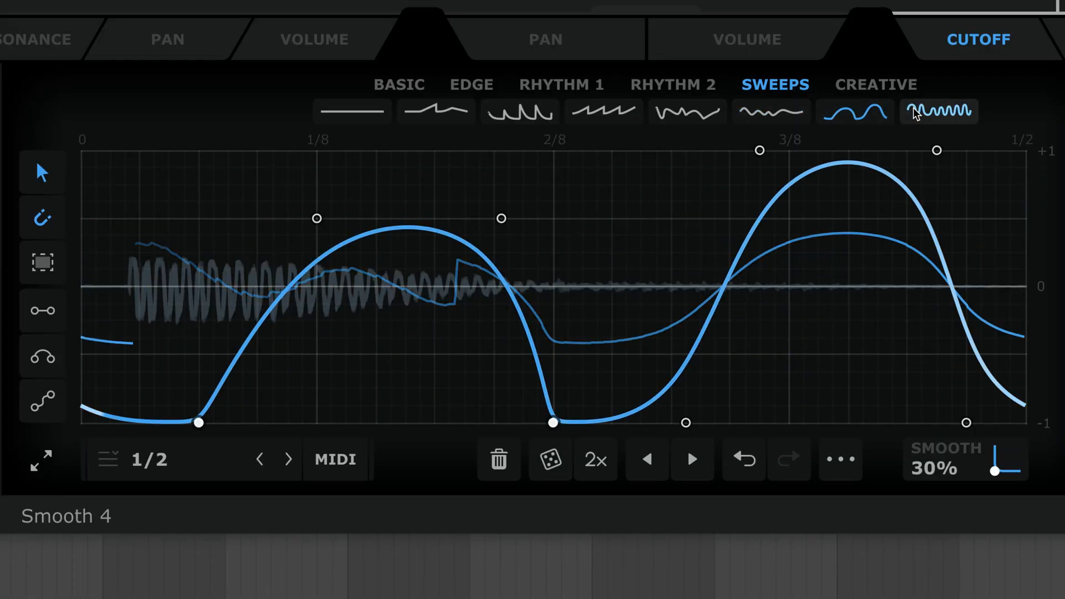
Bring up the preset browser on the Basic category from the preset name field
{"action": "left_click", "coordinate": [937, 110]}
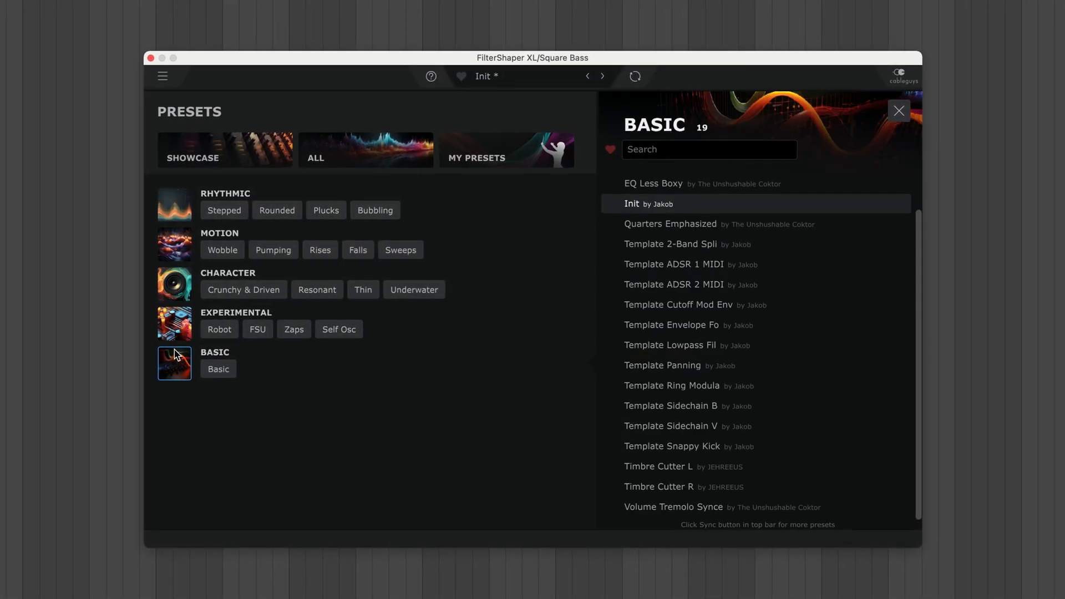
Load the Slimer preset and raise Filter 1 drive to about 7.8 dB
{"action": "left_click", "coordinate": [897, 111]}
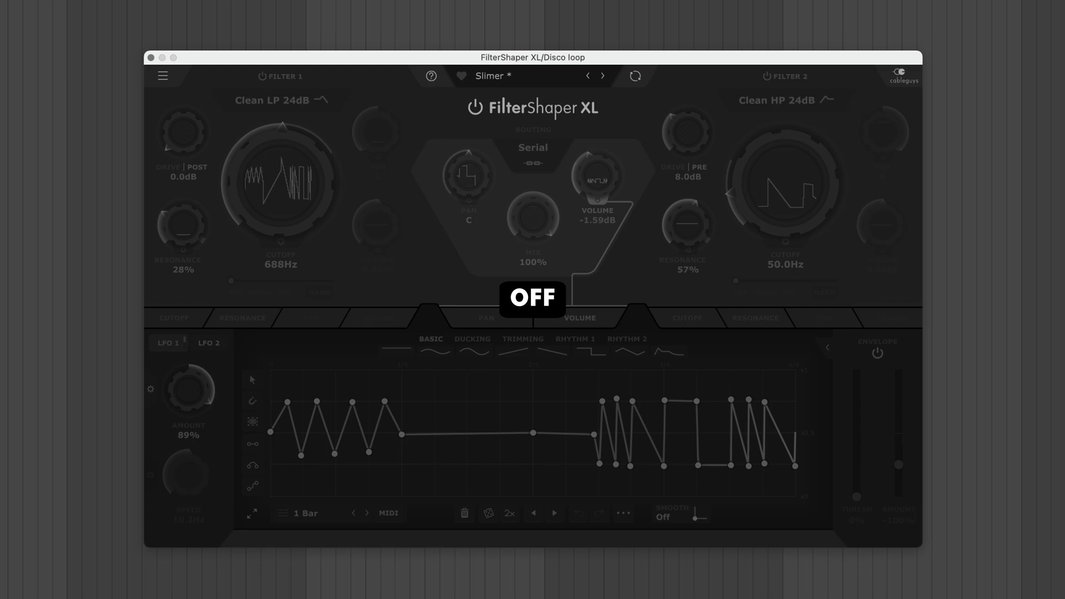
{"action": "mouse_move", "coordinate": [136, 171]}
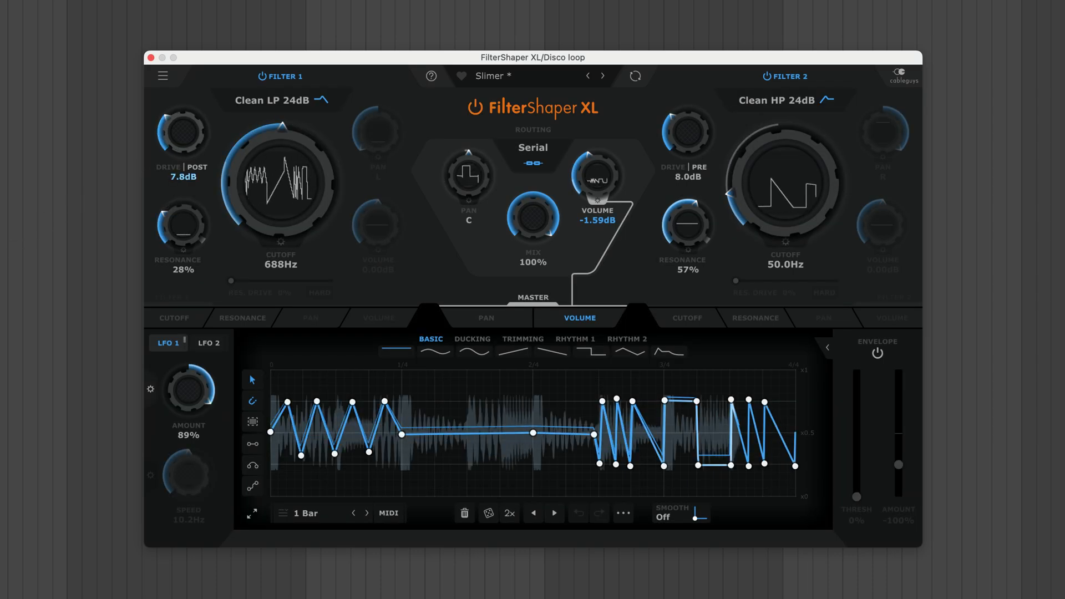
{"action": "left_click_drag", "start_coordinate": [185, 132], "coordinate": [185, 115]}
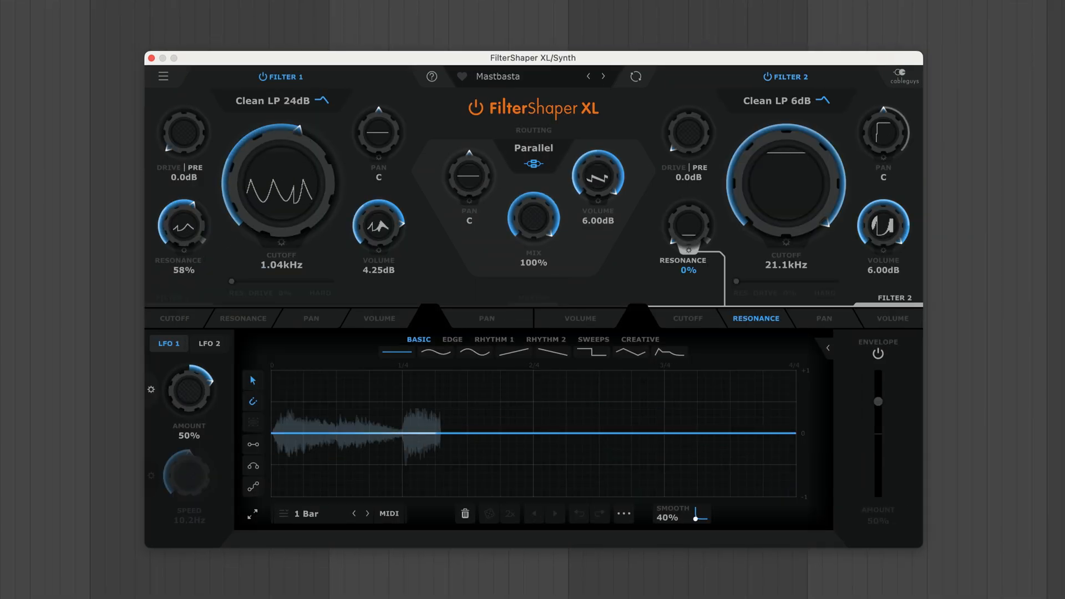
Step through Mastbasta, Phone-like, Thrive, Upward Rhythm, Mover and Boiler presets
{"action": "left_click", "coordinate": [603, 76]}
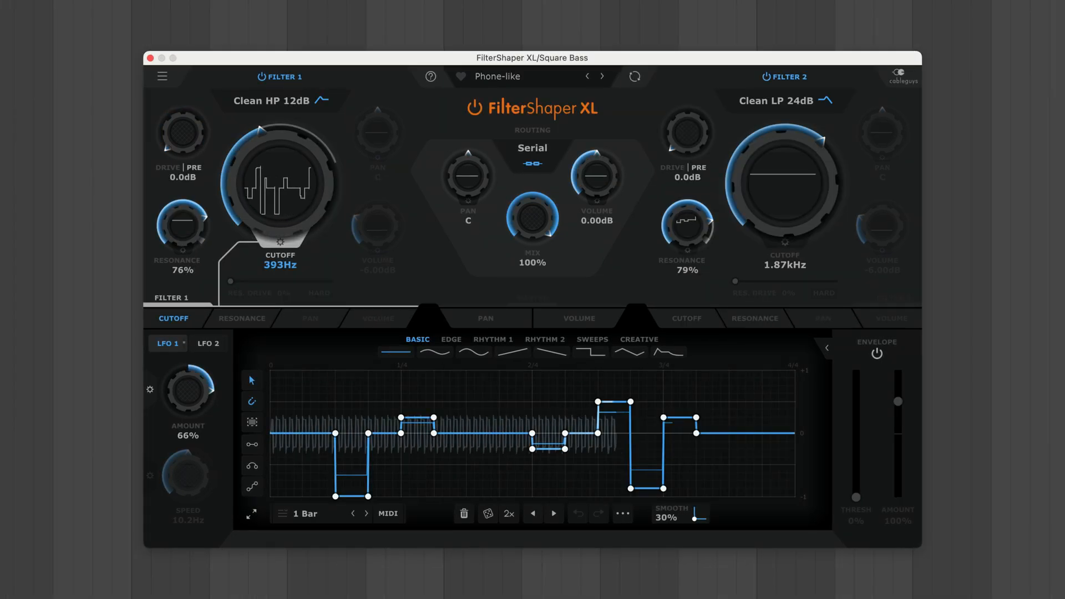
{"action": "left_click", "coordinate": [600, 77]}
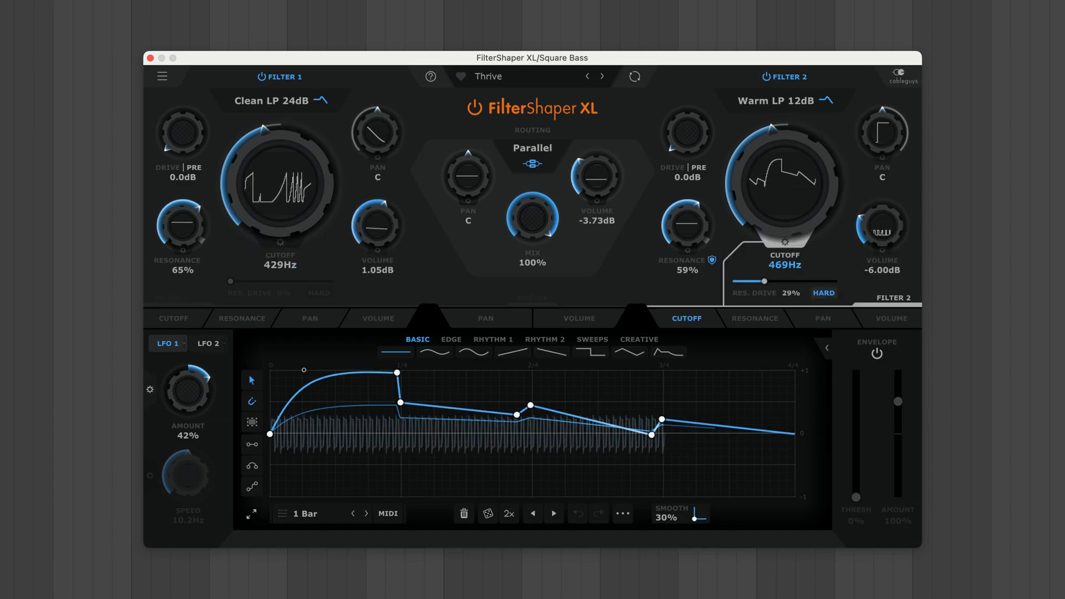
{"action": "left_click", "coordinate": [600, 77]}
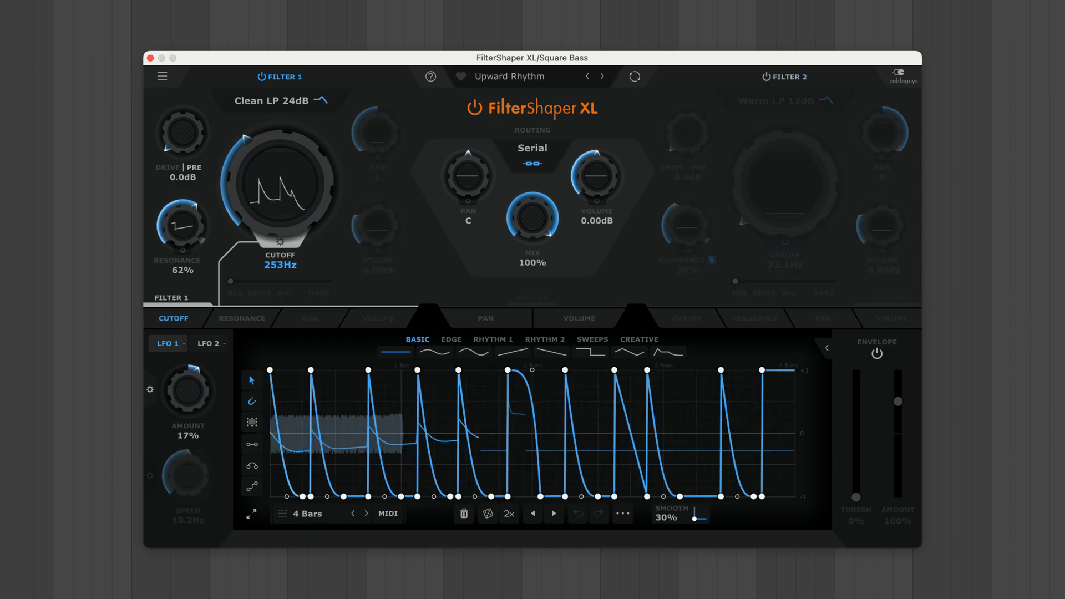
{"action": "left_click", "coordinate": [601, 77]}
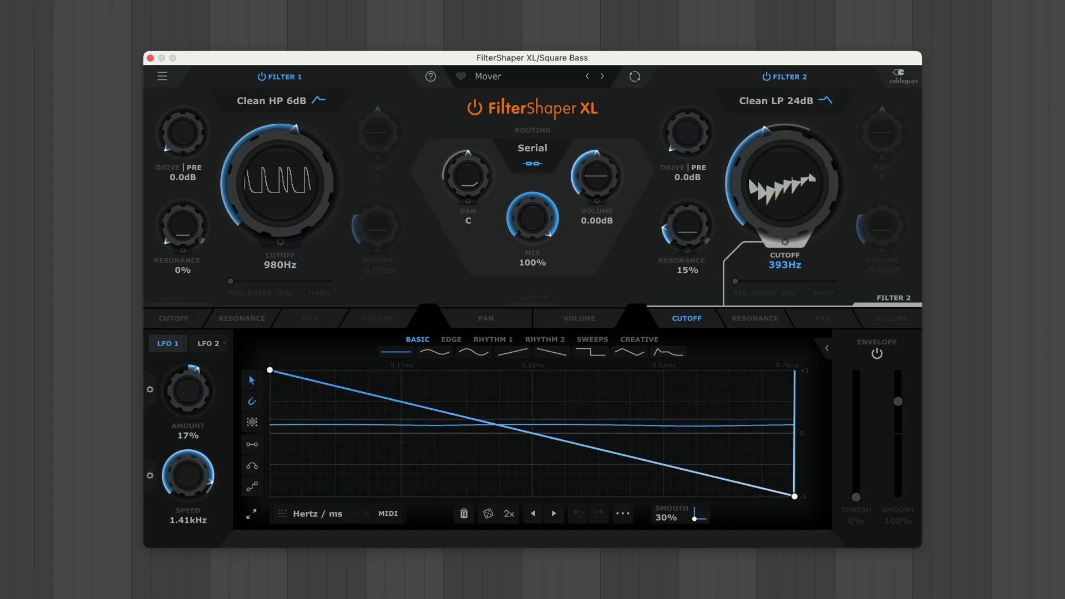
{"action": "left_click", "coordinate": [600, 77]}
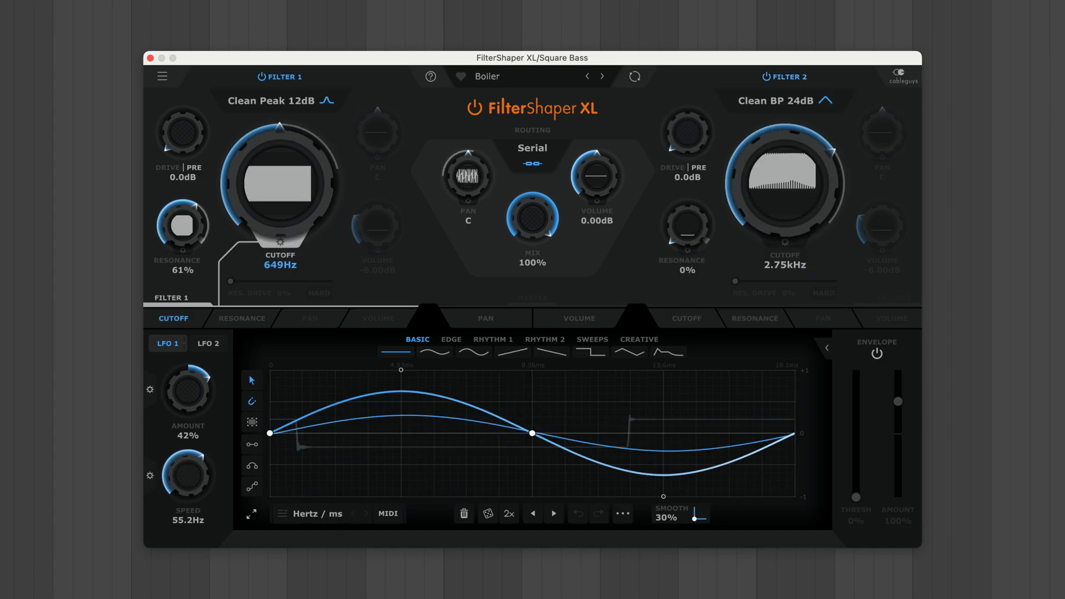
{"action": "left_click", "coordinate": [602, 76]}
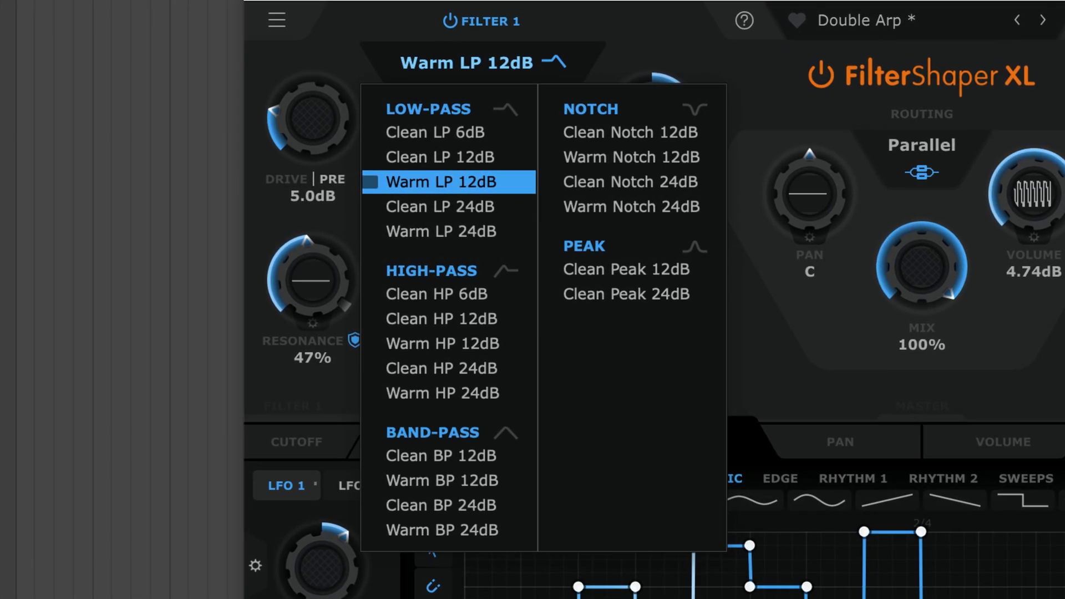
Make Filter 1 of Double Arp a Warm LP 12dB filter
{"action": "left_click", "coordinate": [444, 181]}
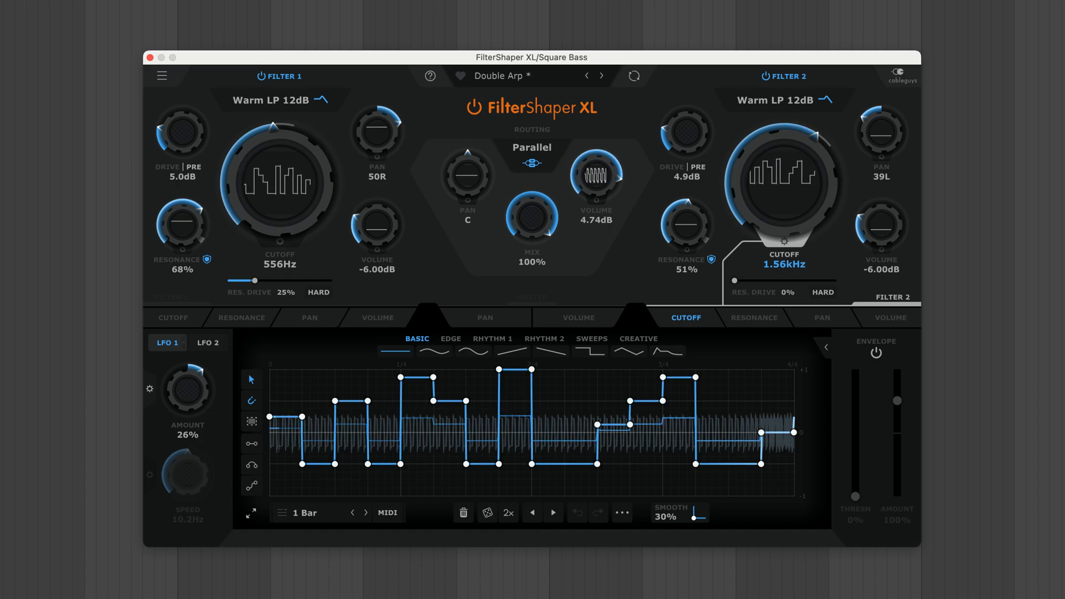
Route the two filters in series and check Filter 2's resonance modulation
{"action": "left_click", "coordinate": [531, 148]}
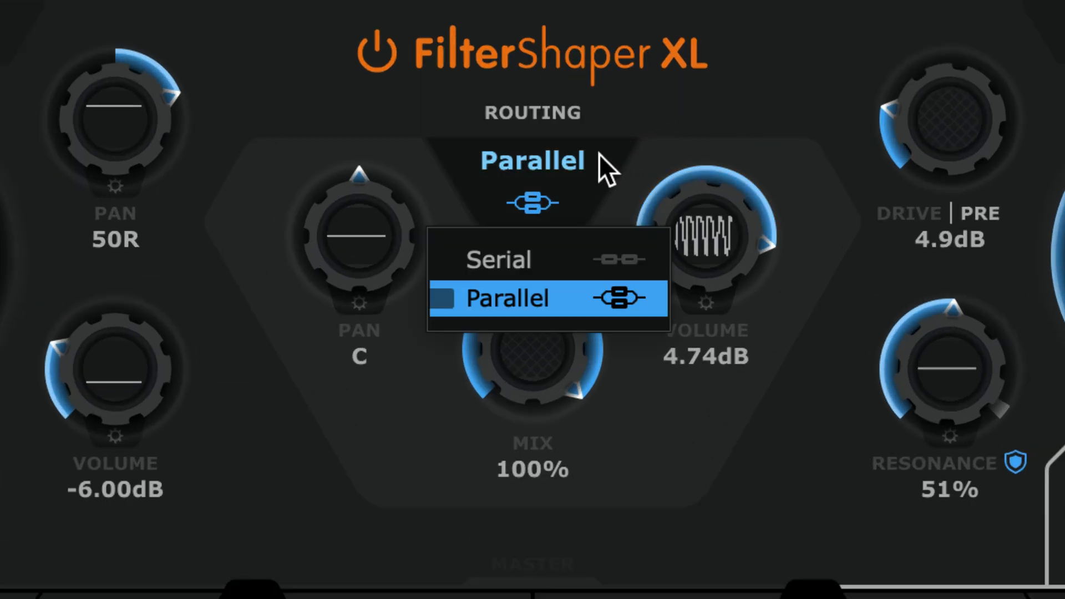
{"action": "left_click", "coordinate": [499, 258]}
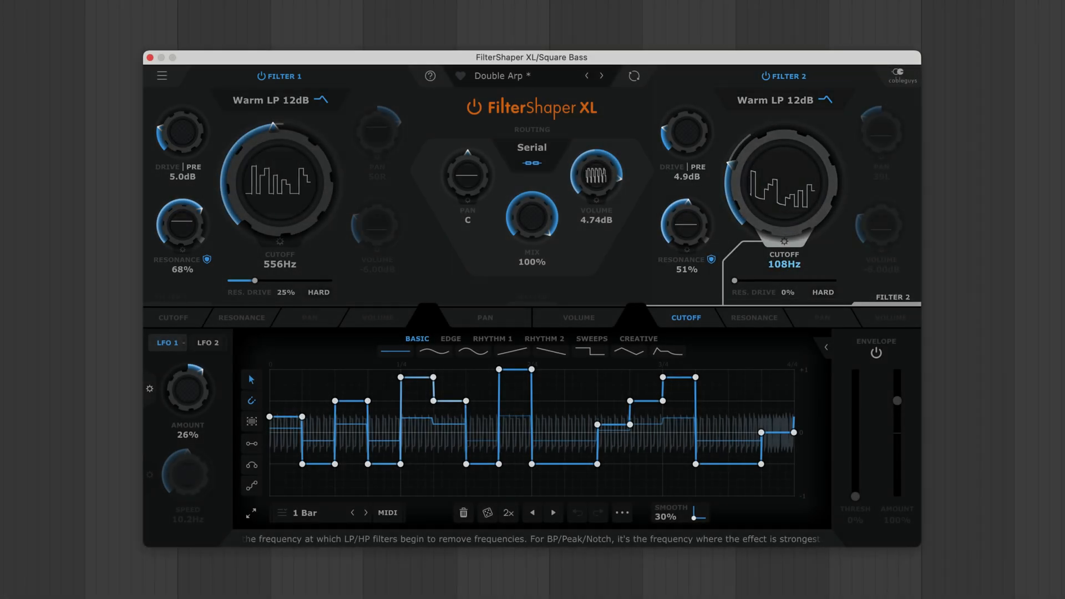
{"action": "left_click", "coordinate": [755, 317]}
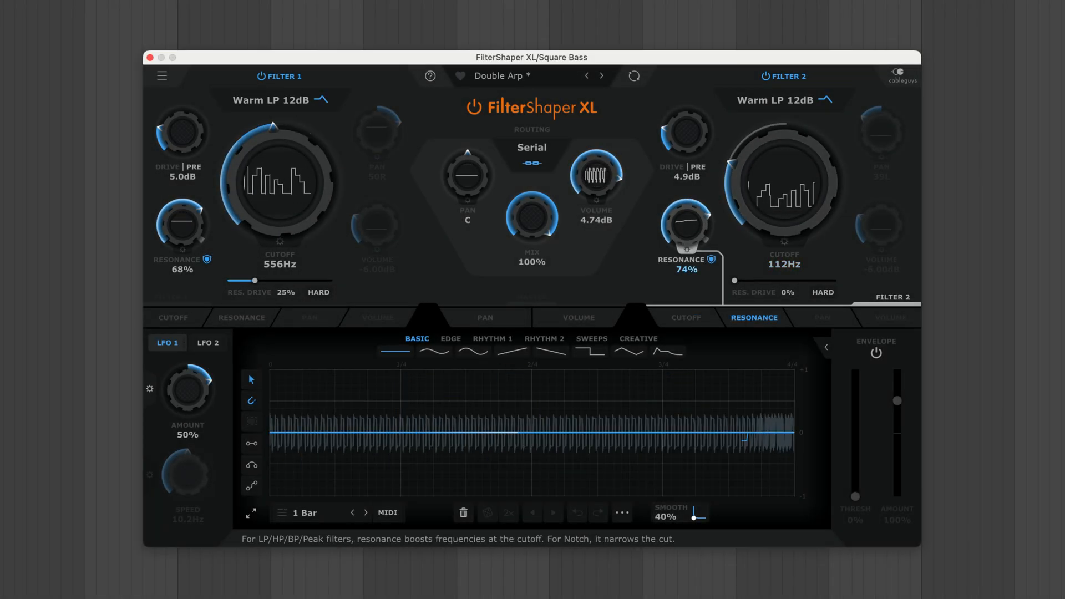
{"action": "left_click", "coordinate": [685, 317]}
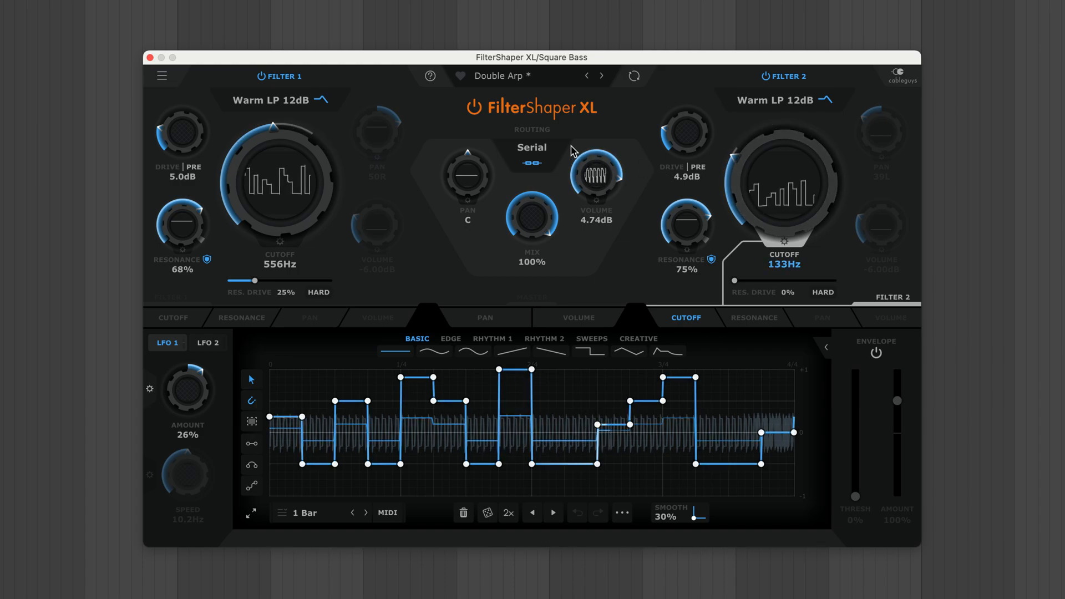
Switch the two filters back to parallel routing
{"action": "left_click", "coordinate": [531, 147]}
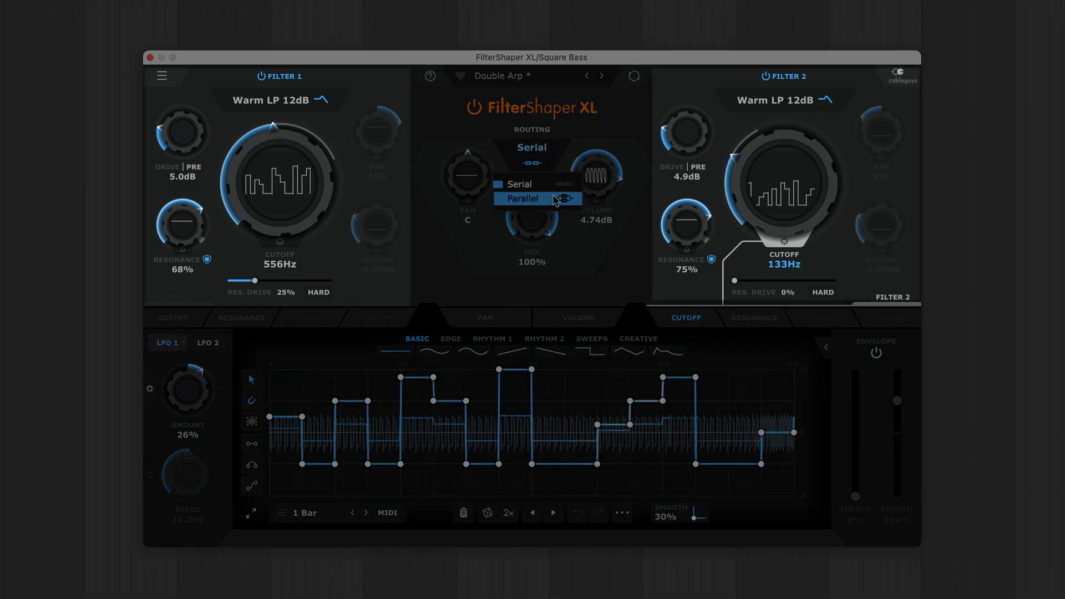
{"action": "left_click", "coordinate": [521, 198]}
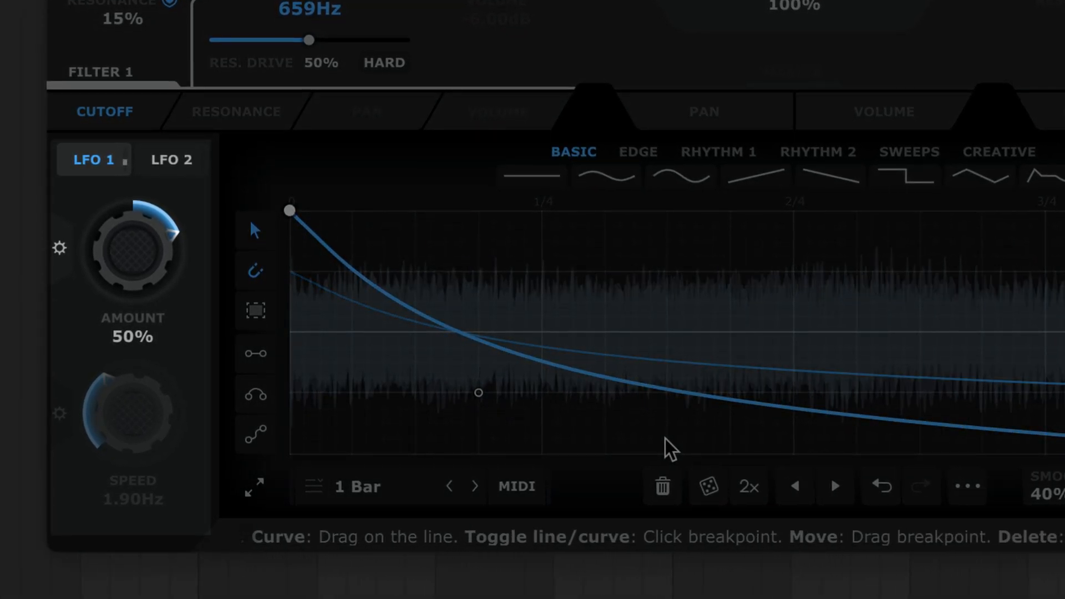
Run LFO 1 freely in Hertz/ms and tune its speed down to about 3 Hz
{"action": "left_click", "coordinate": [356, 485]}
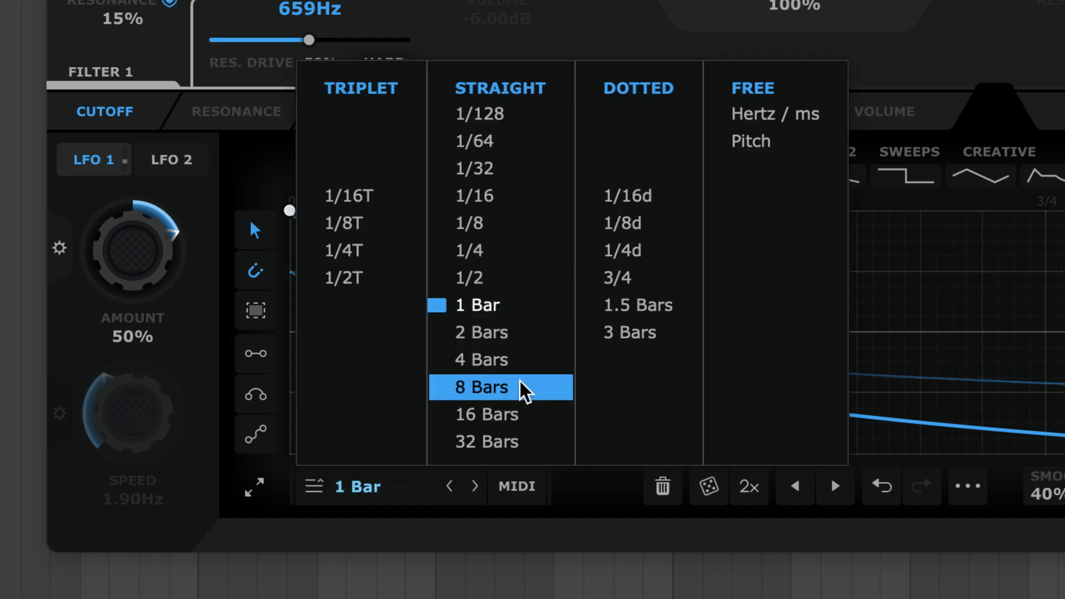
{"action": "left_click", "coordinate": [774, 114]}
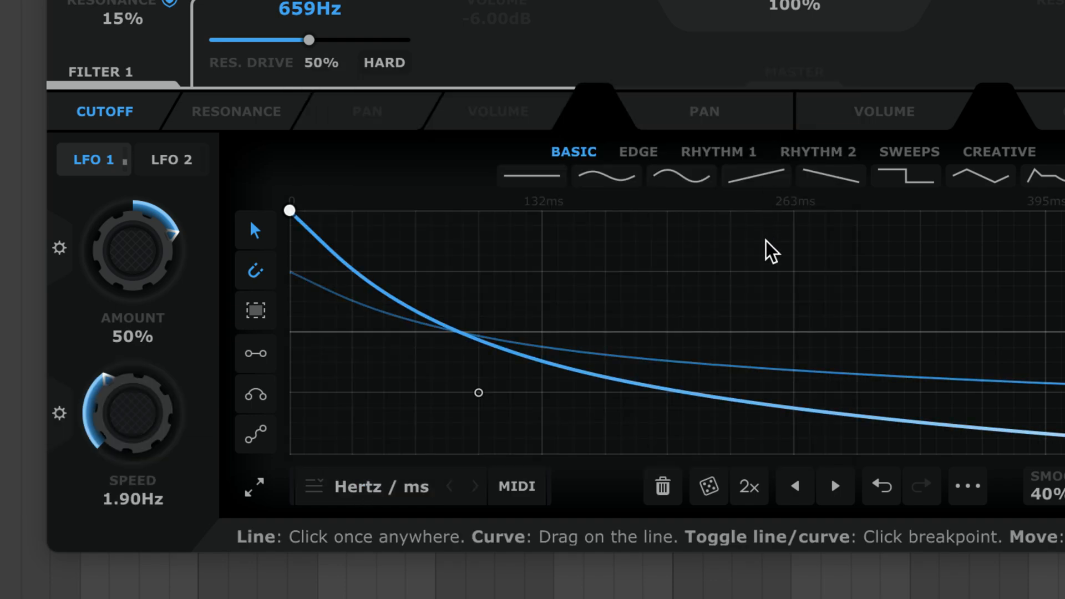
{"action": "left_click_drag", "start_coordinate": [131, 413], "coordinate": [131, 352]}
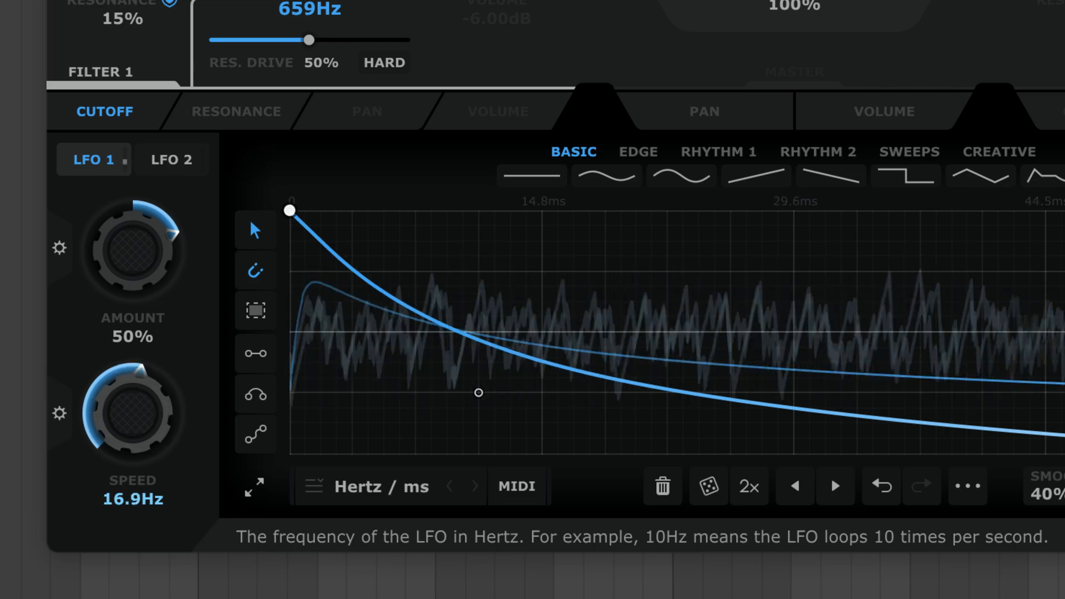
{"action": "left_click_drag", "start_coordinate": [132, 414], "coordinate": [132, 461]}
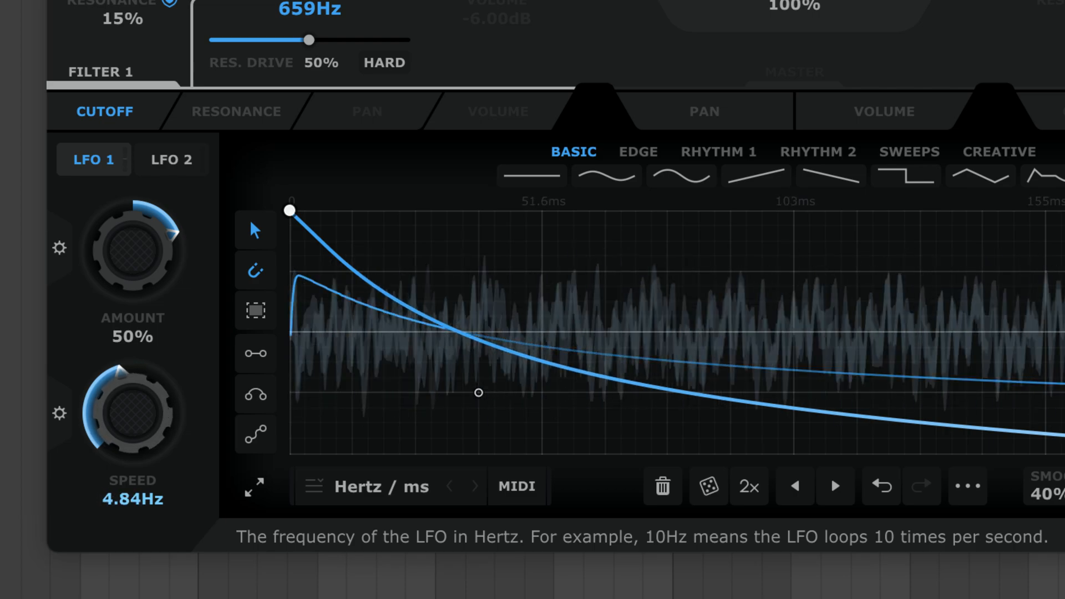
{"action": "left_click_drag", "start_coordinate": [132, 410], "coordinate": [132, 442]}
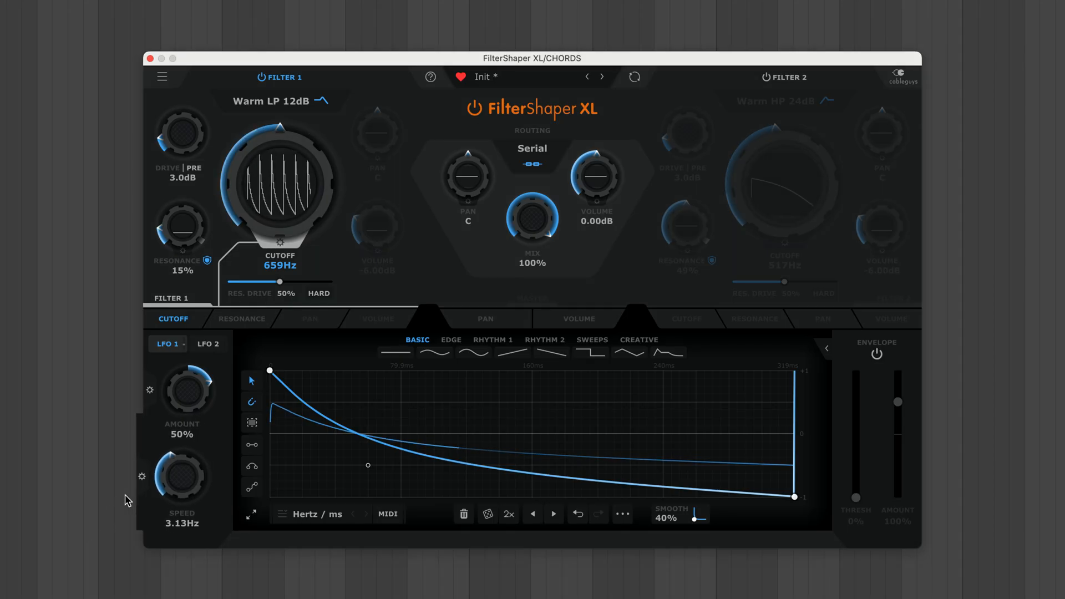
Copy the current LFO wave via the waveform's ••• menu
{"action": "left_click", "coordinate": [141, 476]}
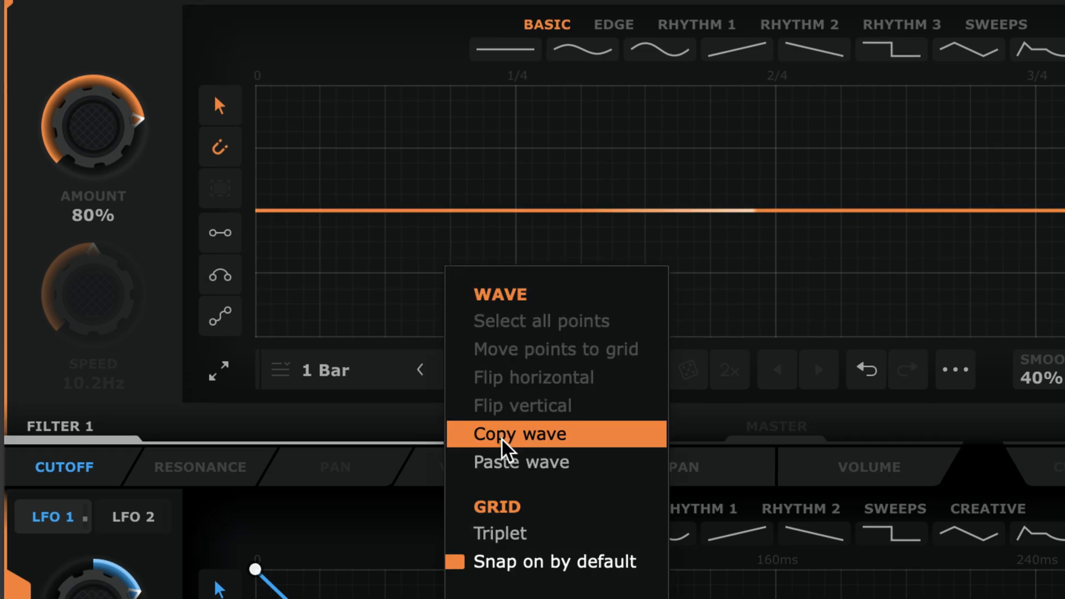
{"action": "left_click", "coordinate": [518, 433]}
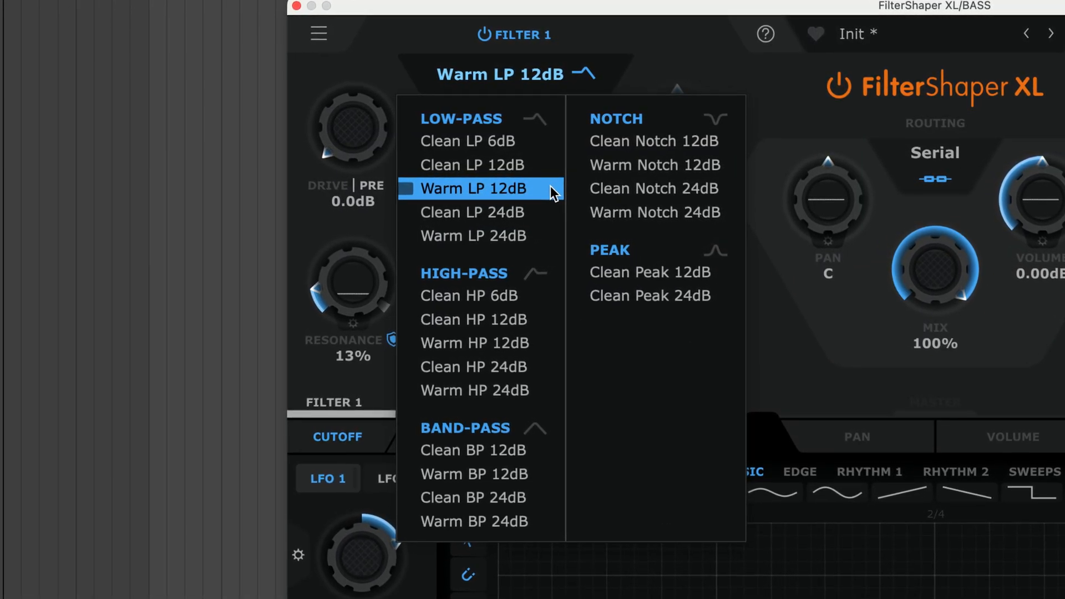
Set the bass Filter 1 to Warm LP 12dB and raise resonance to 64%
{"action": "left_click", "coordinate": [479, 188]}
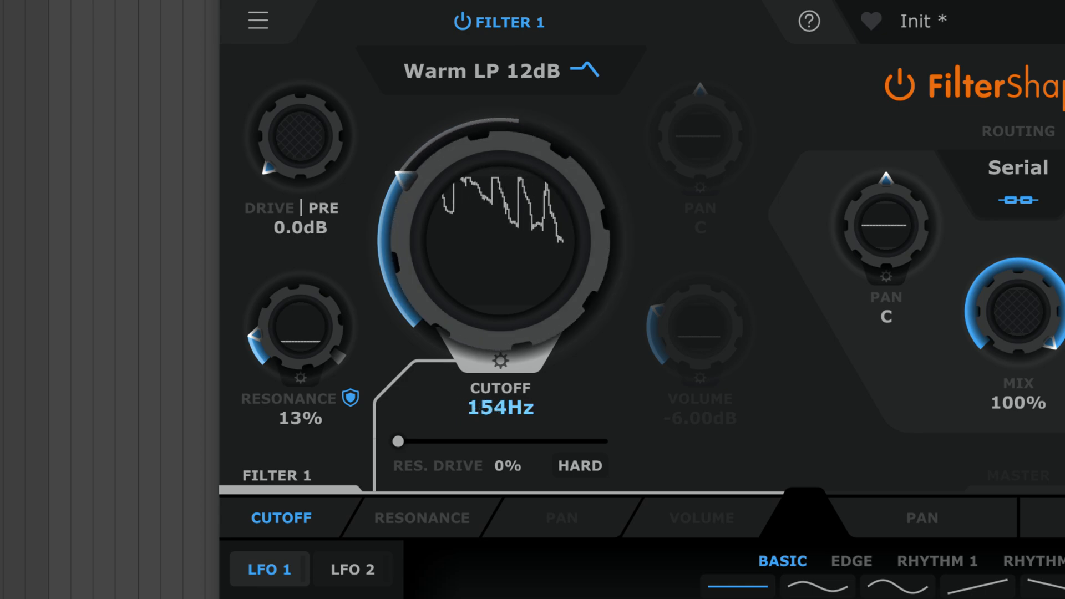
{"action": "left_click_drag", "start_coordinate": [499, 238], "coordinate": [381, 285]}
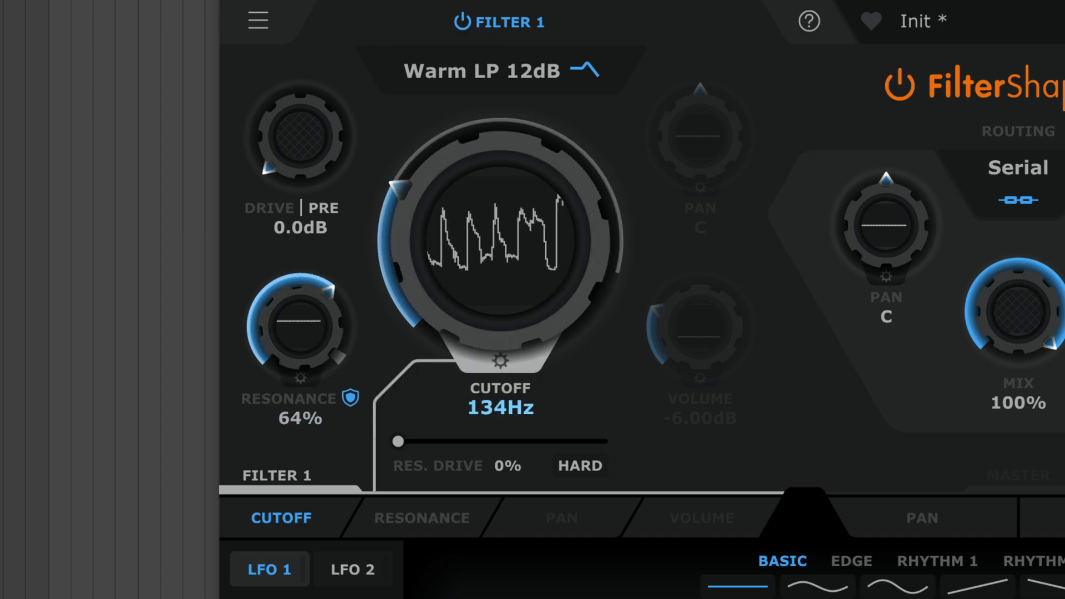
{"action": "left_click", "coordinate": [421, 518]}
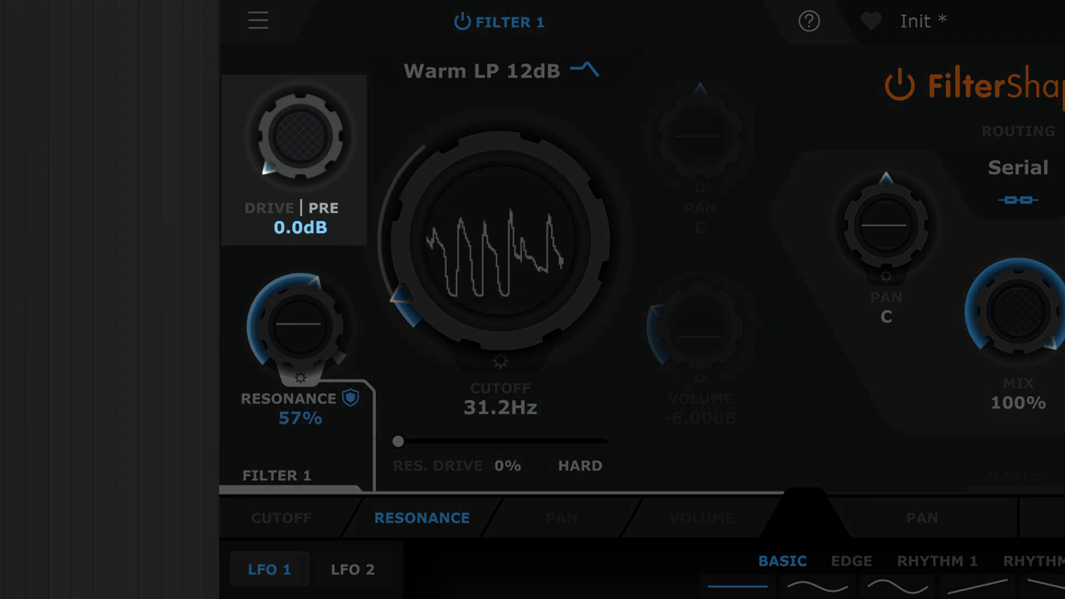
Raise Filter 1 drive to about 8.5 dB
{"action": "left_click_drag", "start_coordinate": [292, 139], "coordinate": [293, 109]}
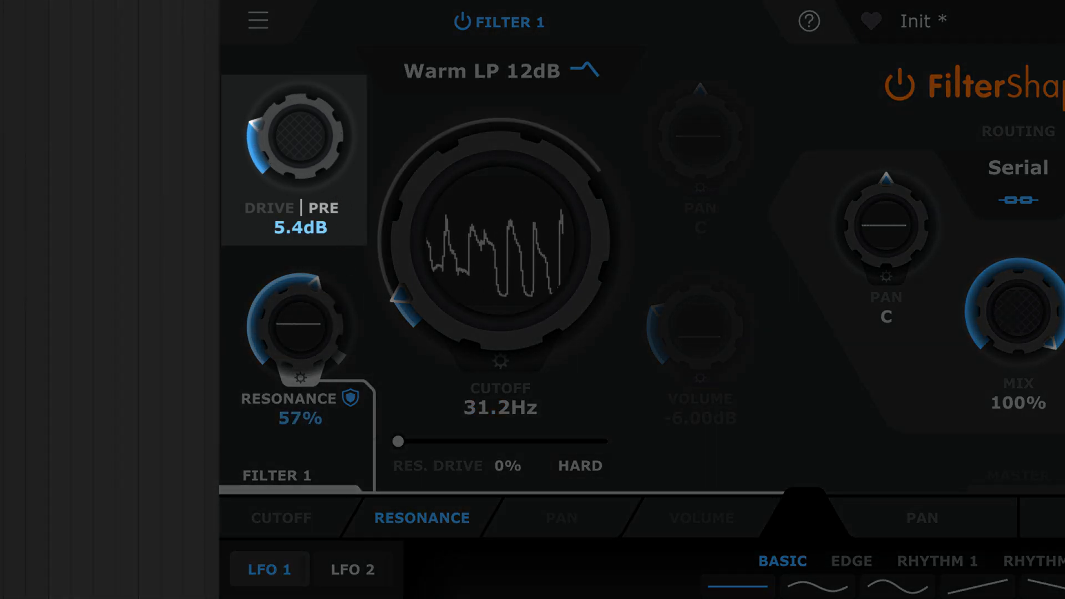
{"action": "left_click_drag", "start_coordinate": [295, 140], "coordinate": [295, 109]}
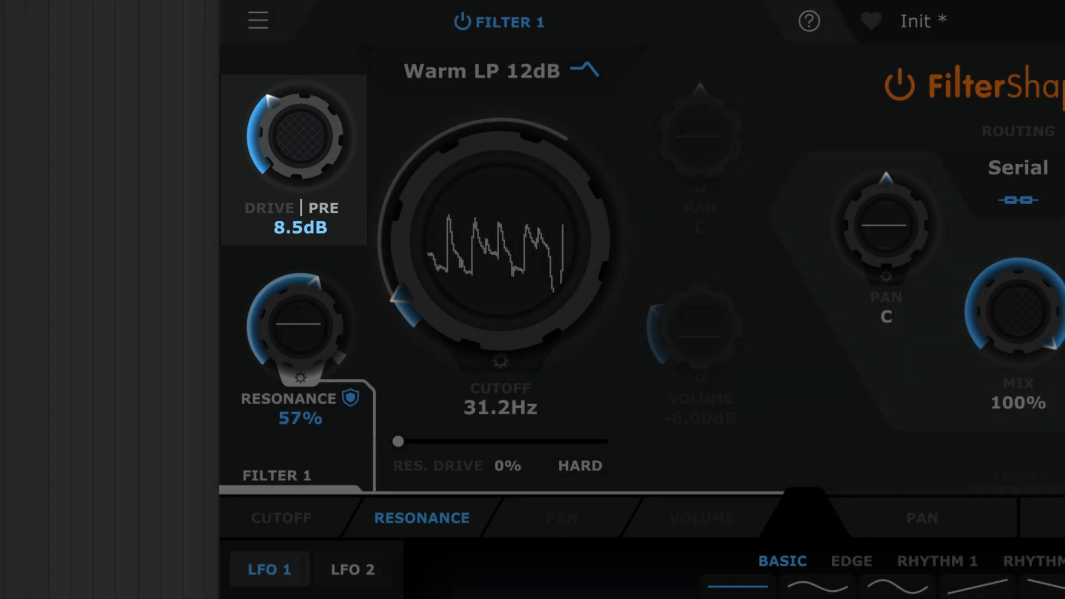
Compare drive after versus before the filter, leaving it pre-filter
{"action": "left_click", "coordinate": [323, 207]}
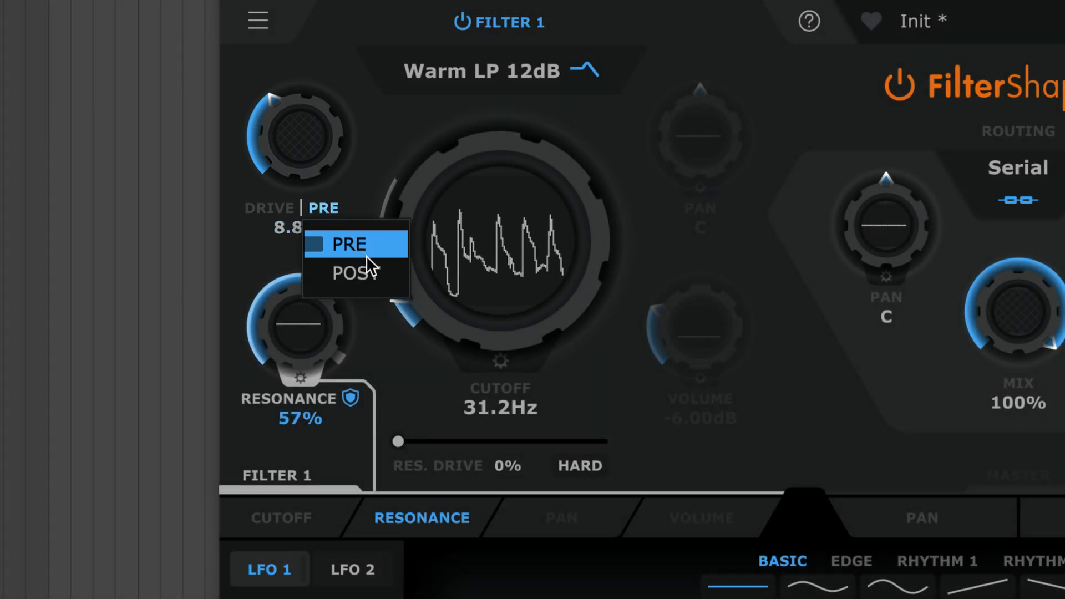
{"action": "left_click", "coordinate": [348, 273]}
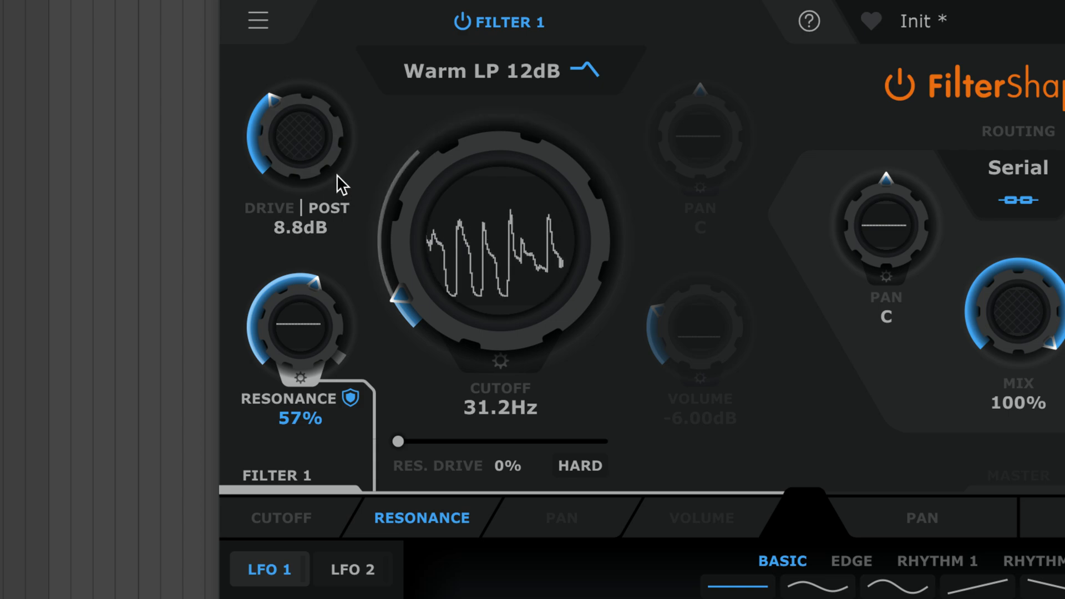
{"action": "left_click", "coordinate": [328, 207]}
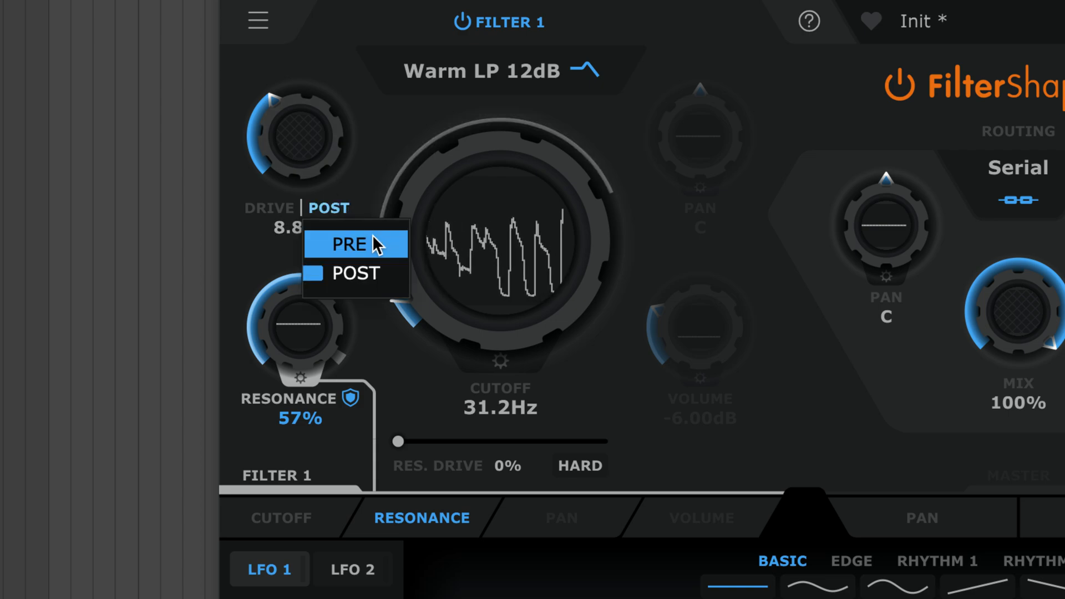
{"action": "left_click", "coordinate": [349, 244]}
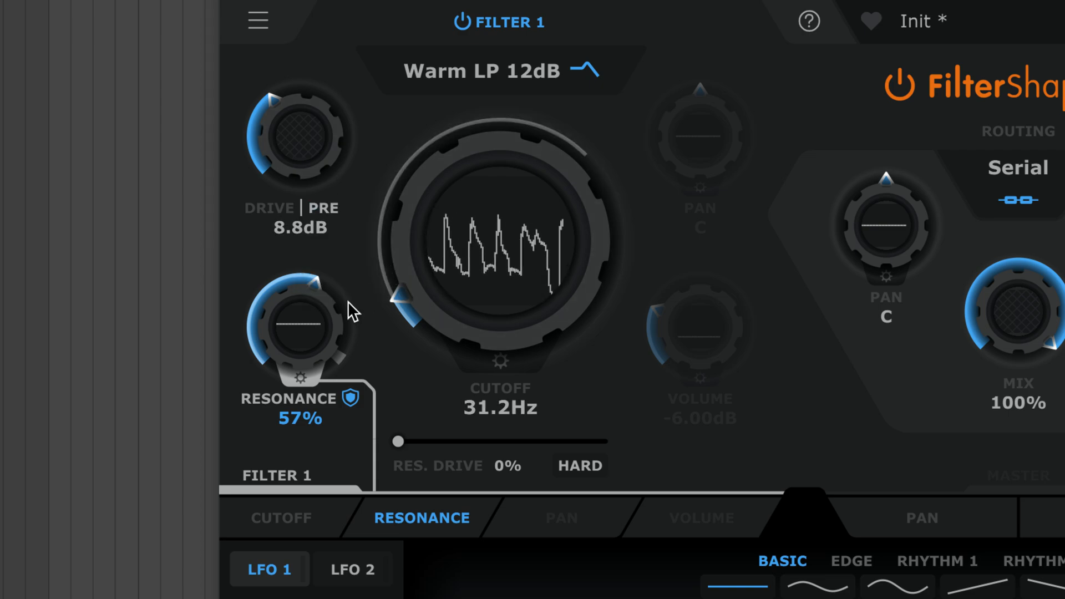
{"action": "left_click_drag", "start_coordinate": [298, 329], "coordinate": [313, 298]}
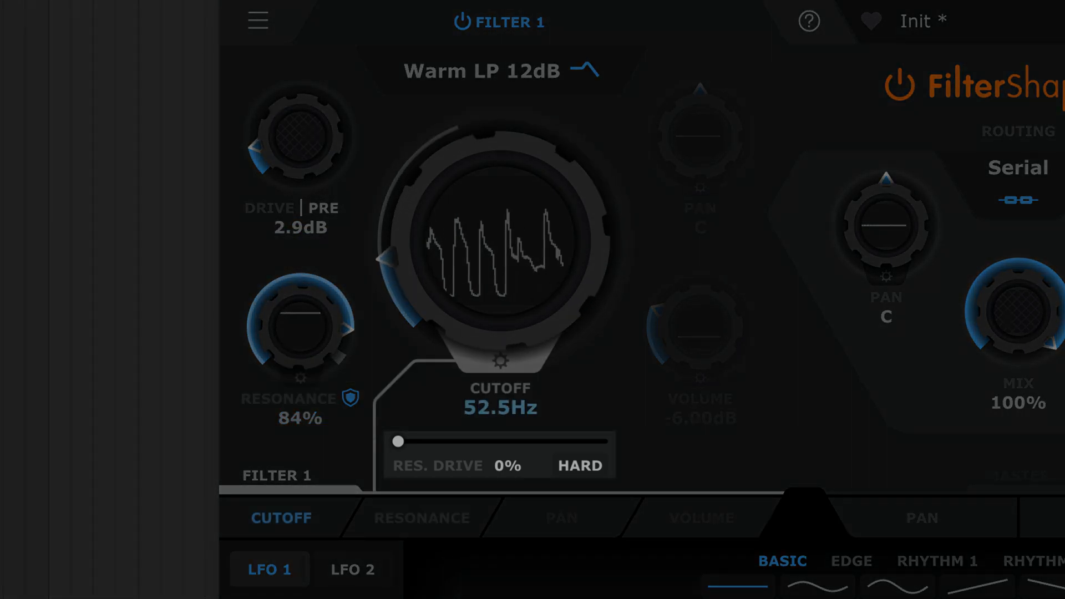
Sweep hard-mode resonance drive up to 78% and back, settling near 25%
{"action": "left_click", "coordinate": [421, 518]}
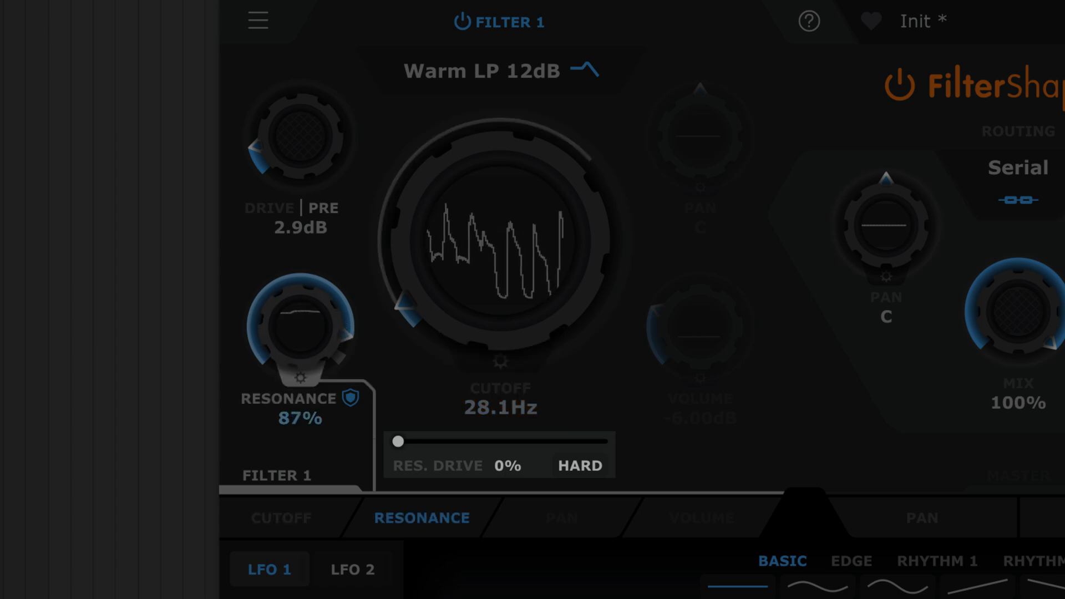
{"action": "left_click_drag", "start_coordinate": [396, 441], "coordinate": [453, 441]}
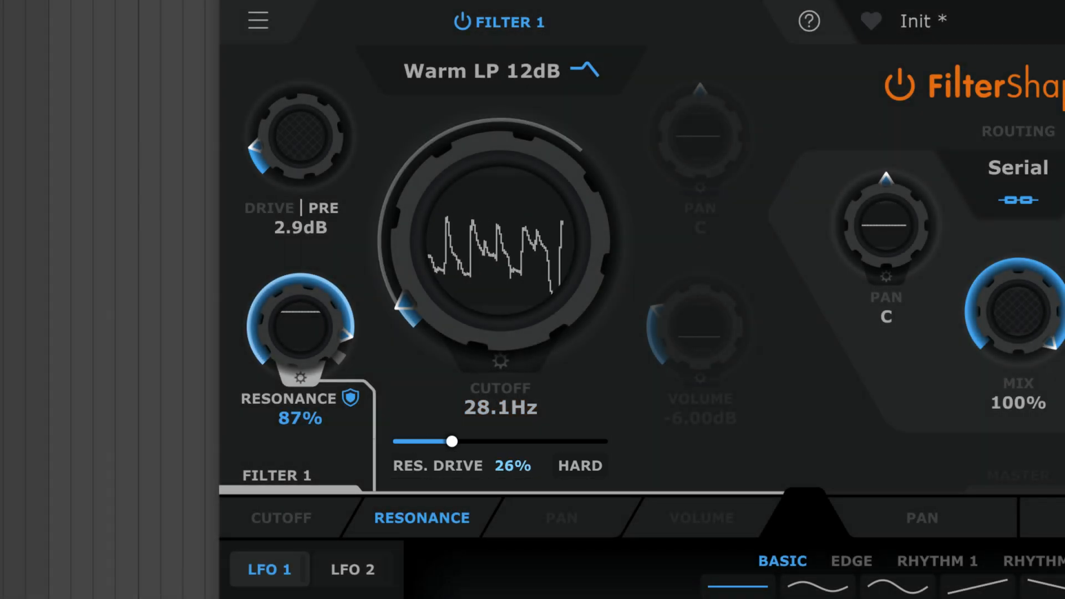
{"action": "left_click_drag", "start_coordinate": [452, 441], "coordinate": [505, 442]}
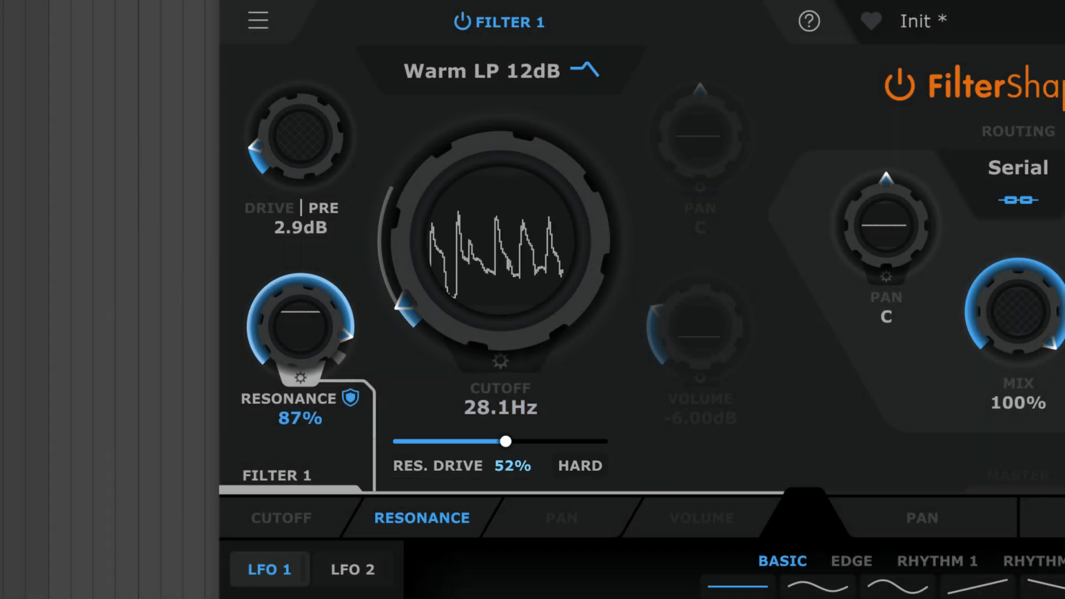
{"action": "left_click_drag", "start_coordinate": [505, 441], "coordinate": [557, 441]}
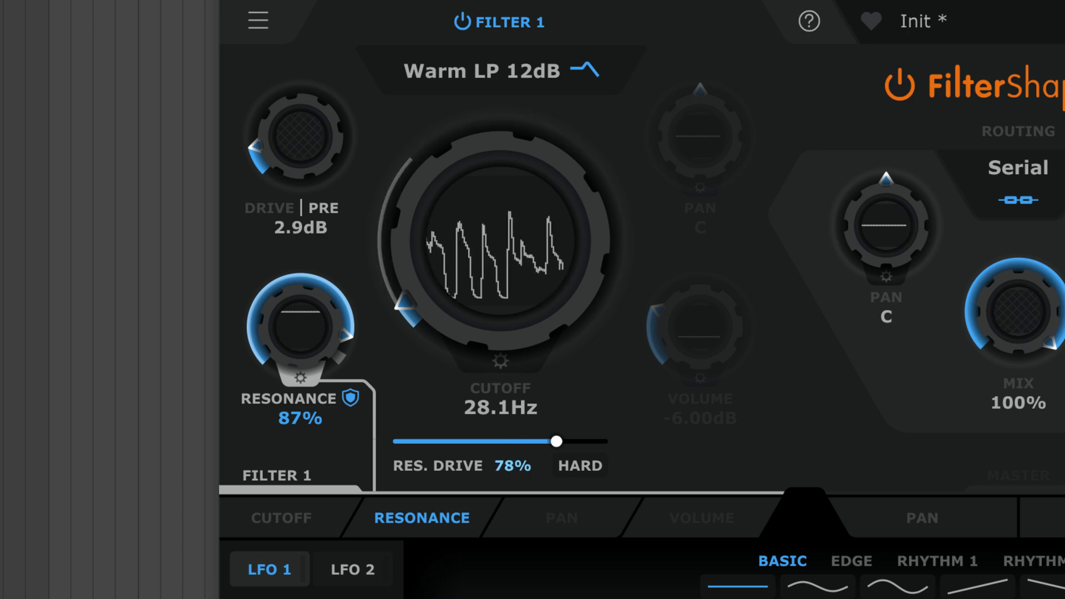
{"action": "left_click_drag", "start_coordinate": [556, 441], "coordinate": [437, 441]}
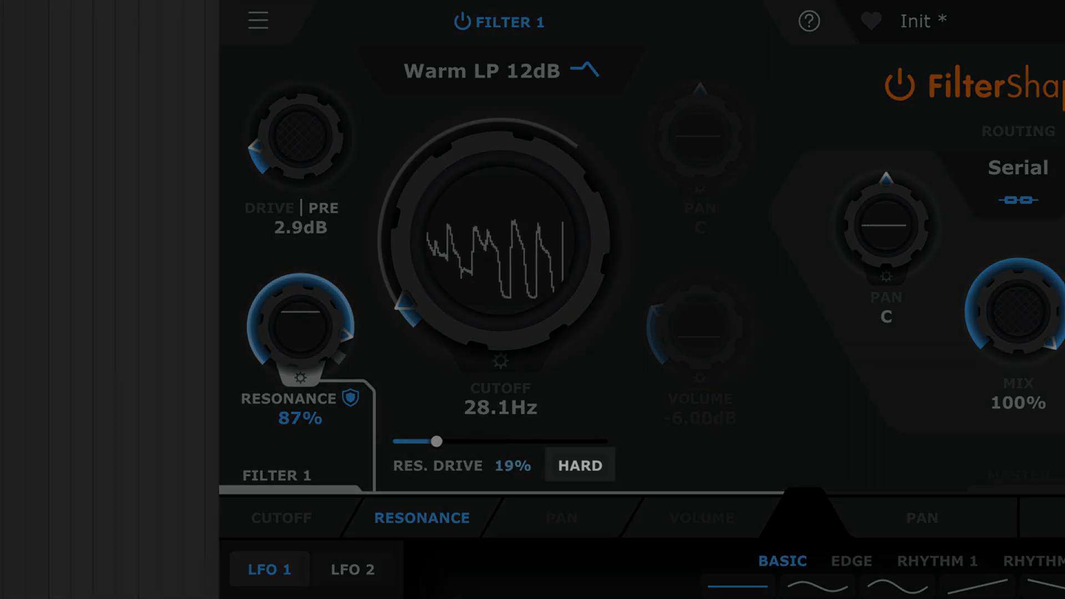
{"action": "left_click_drag", "start_coordinate": [438, 441], "coordinate": [407, 441]}
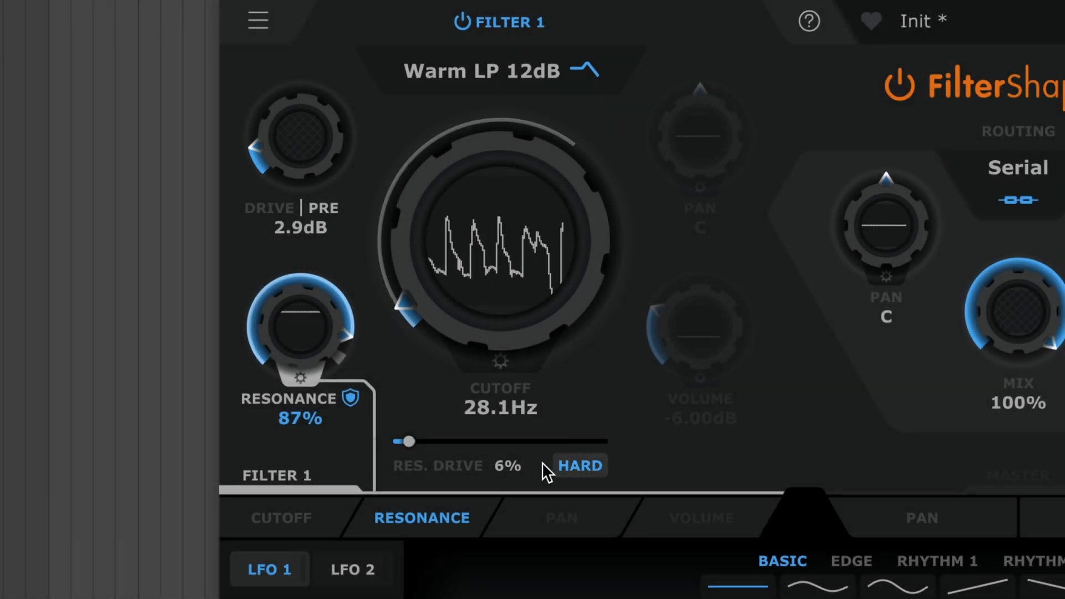
{"action": "left_click_drag", "start_coordinate": [407, 441], "coordinate": [447, 442]}
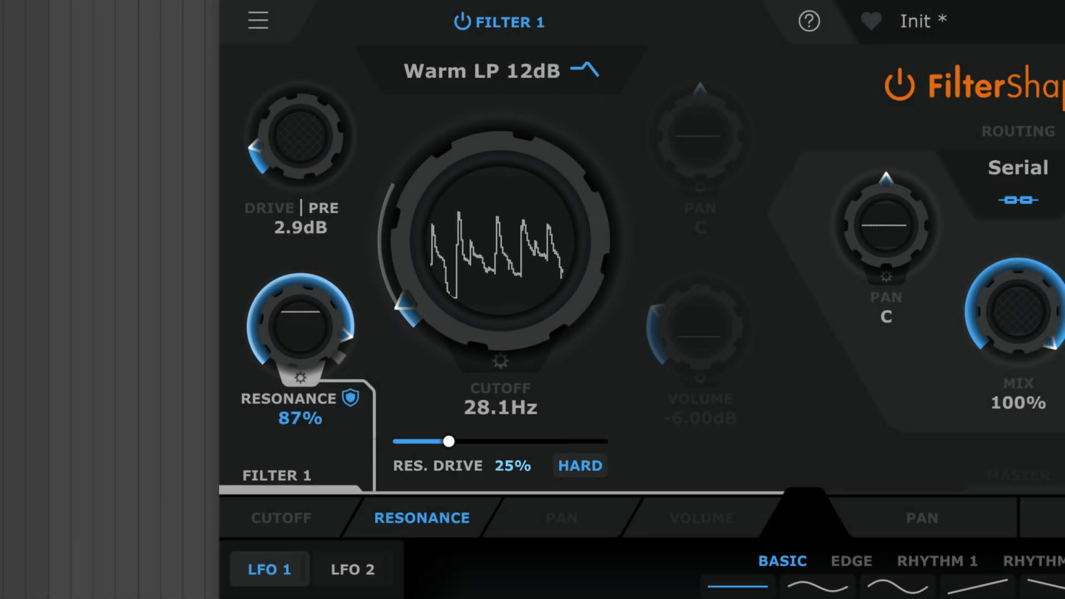
{"action": "left_click_drag", "start_coordinate": [449, 441], "coordinate": [430, 442]}
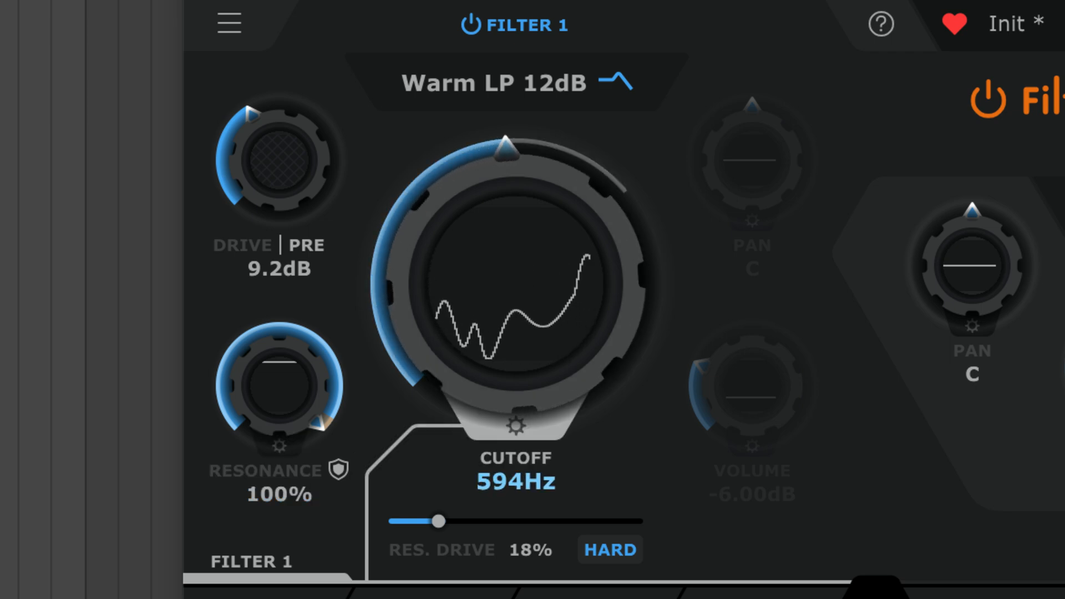
Sweep the self-oscillating cutoff upward, then raise post drive toward 17.6 dB
{"action": "left_click_drag", "start_coordinate": [505, 147], "coordinate": [512, 143]}
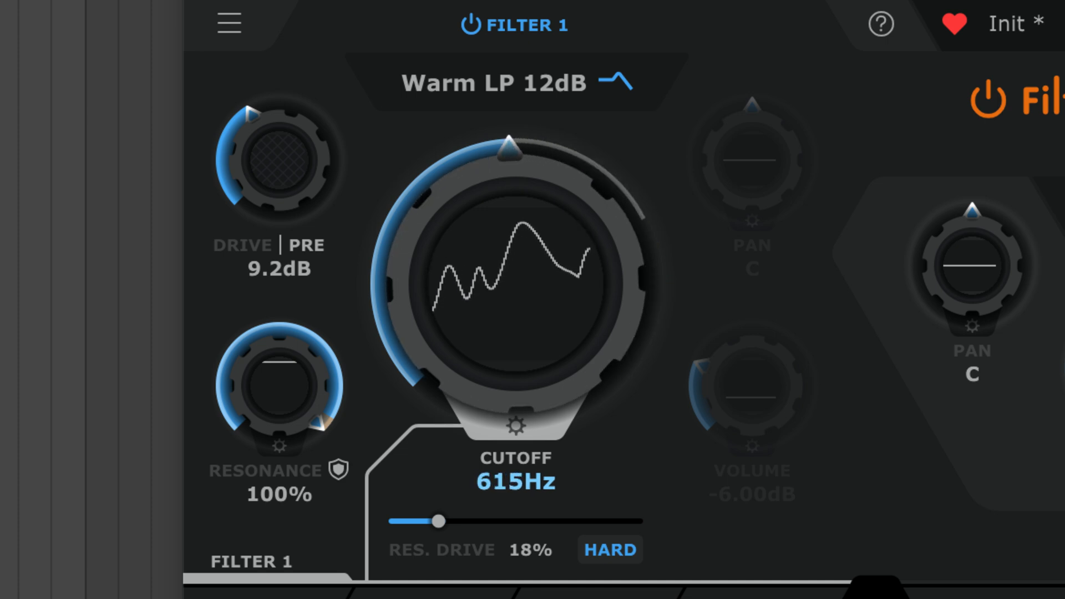
{"action": "left_click_drag", "start_coordinate": [509, 156], "coordinate": [560, 316]}
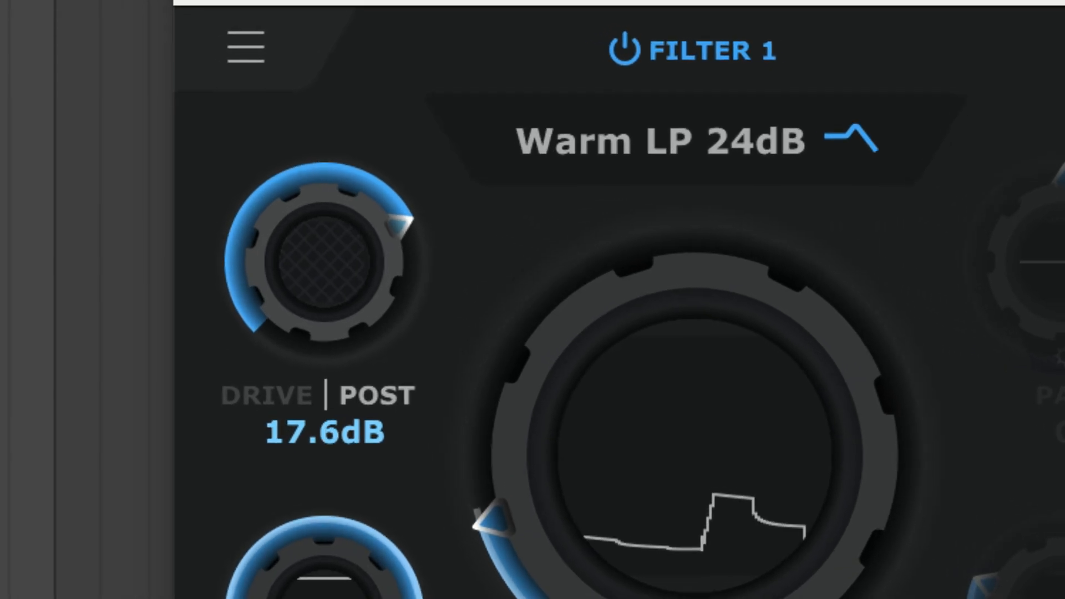
{"action": "left_click_drag", "start_coordinate": [323, 272], "coordinate": [333, 244]}
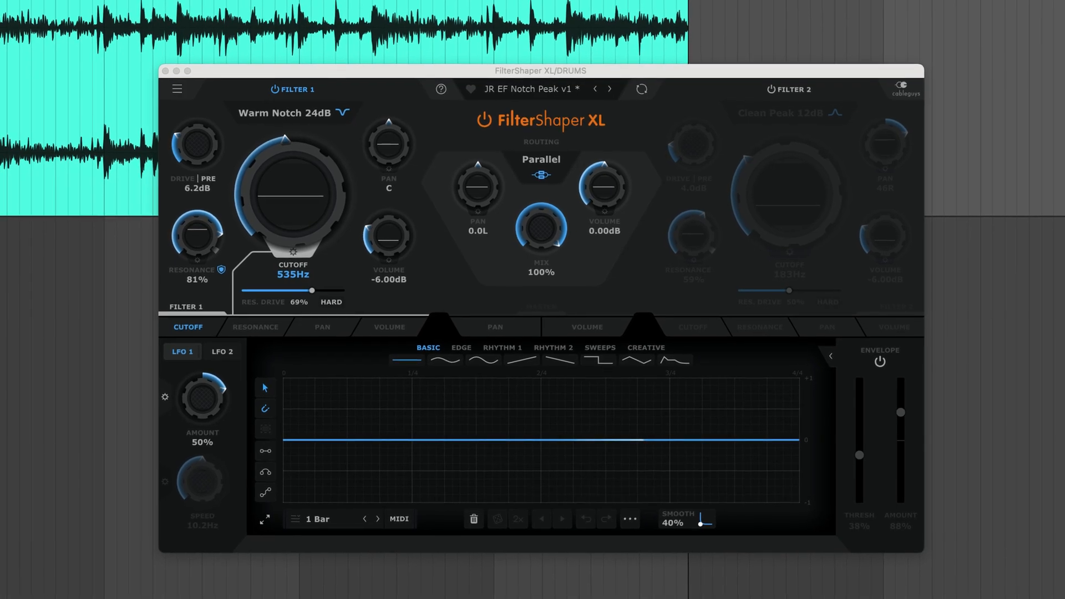
Adjust the drums instance's envelope follower, leaving threshold 38% and amount 88% over a flat LFO
{"action": "left_click_drag", "start_coordinate": [532, 71], "coordinate": [532, 59]}
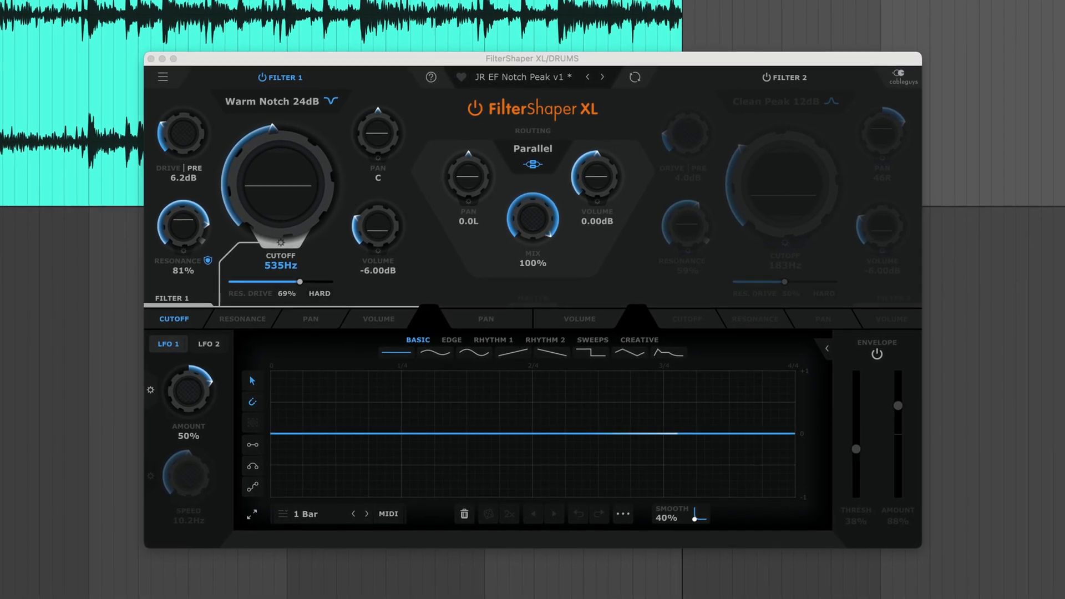
{"action": "left_click_drag", "start_coordinate": [278, 183], "coordinate": [275, 197]}
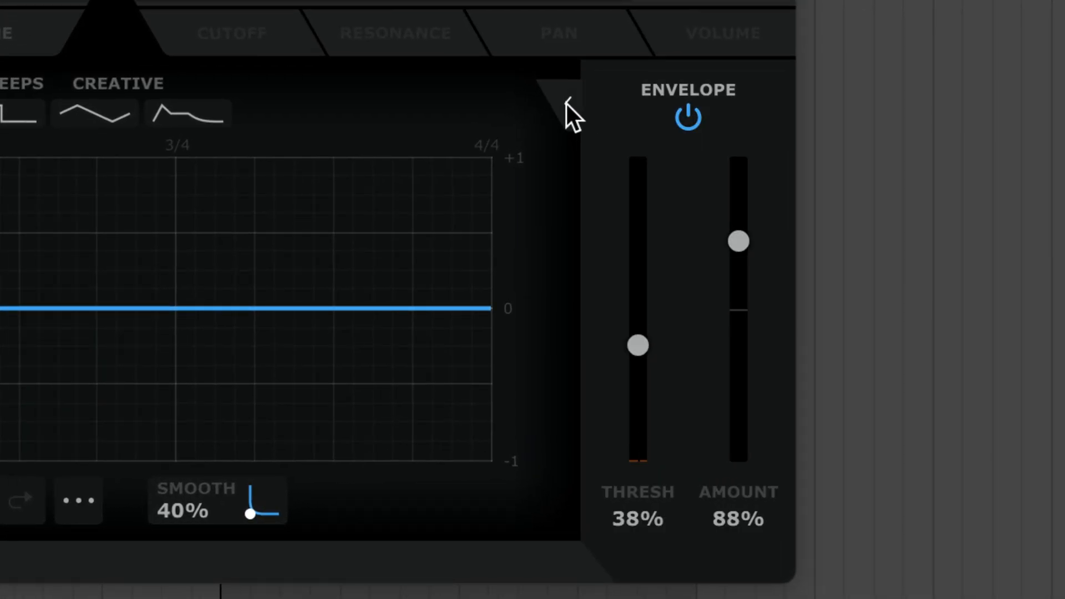
Expand the envelope follower and set threshold 12% with an 11.4ms attack
{"action": "left_click", "coordinate": [551, 103]}
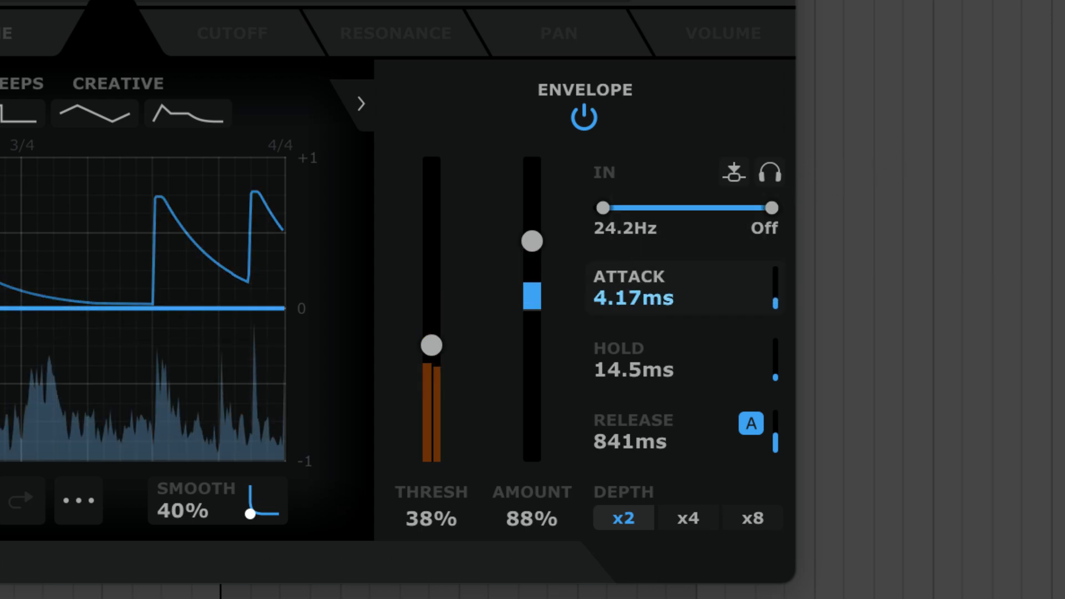
{"action": "left_click_drag", "start_coordinate": [431, 345], "coordinate": [430, 422]}
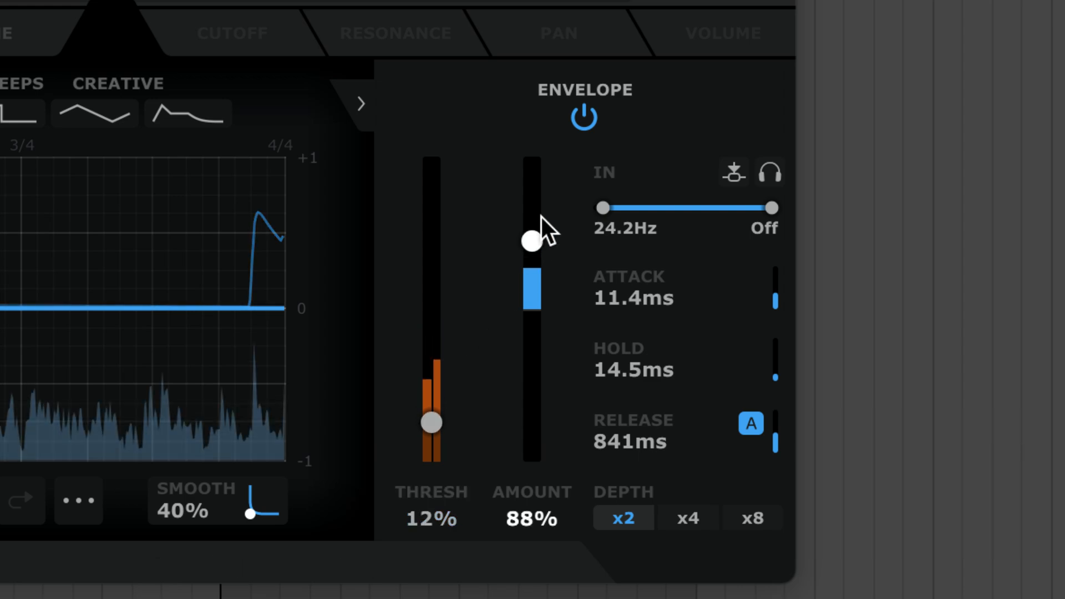
{"action": "left_click_drag", "start_coordinate": [531, 240], "coordinate": [531, 189]}
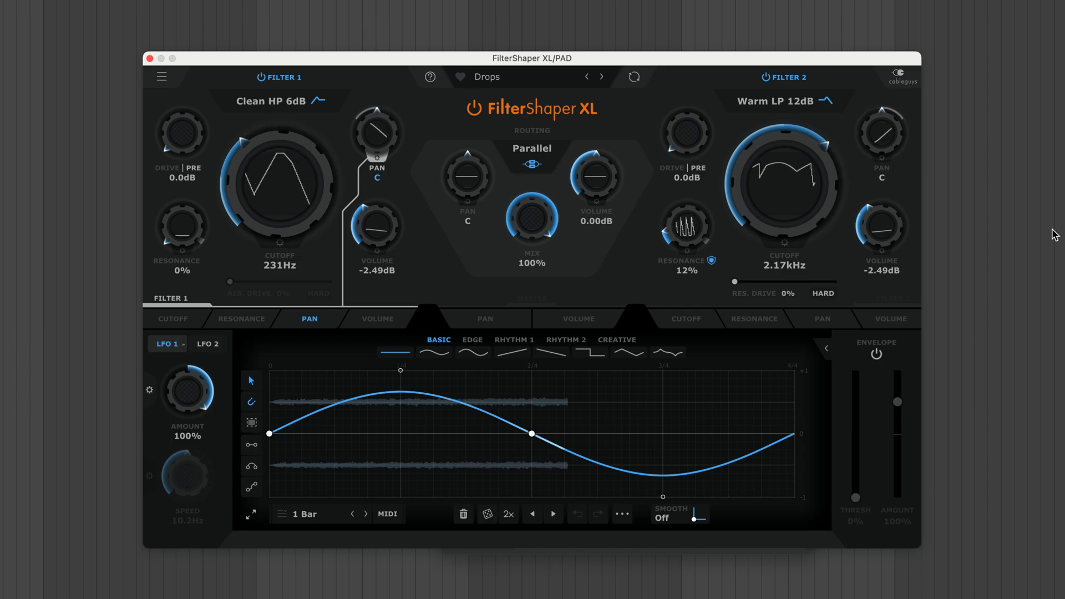
Load the OLD Pan SC preset on the pad and show the LFO modulating master volume at 49%
{"action": "left_click", "coordinate": [822, 318]}
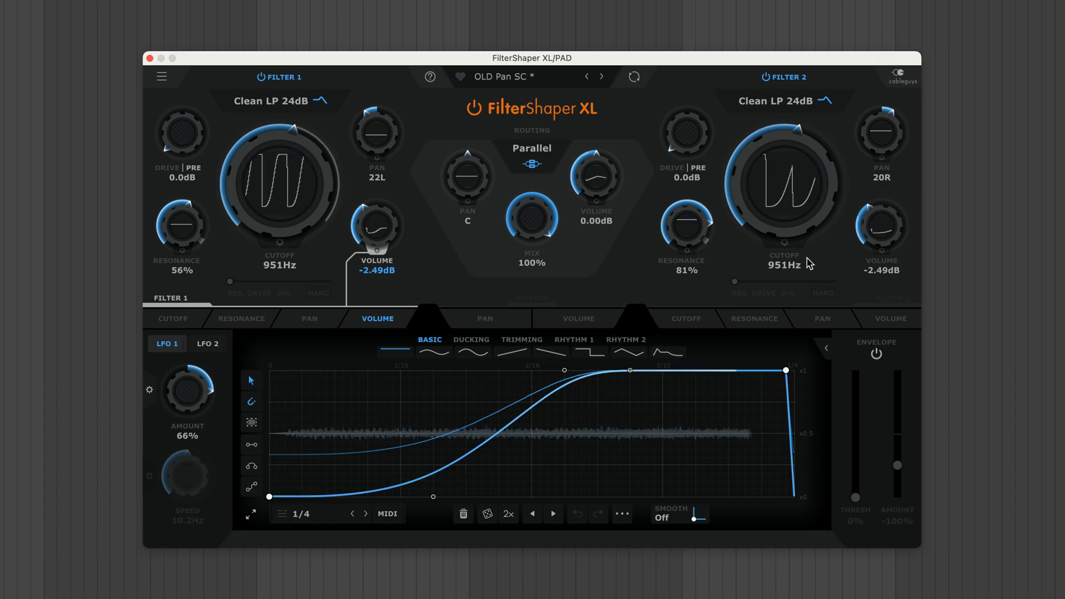
{"action": "left_click", "coordinate": [578, 318]}
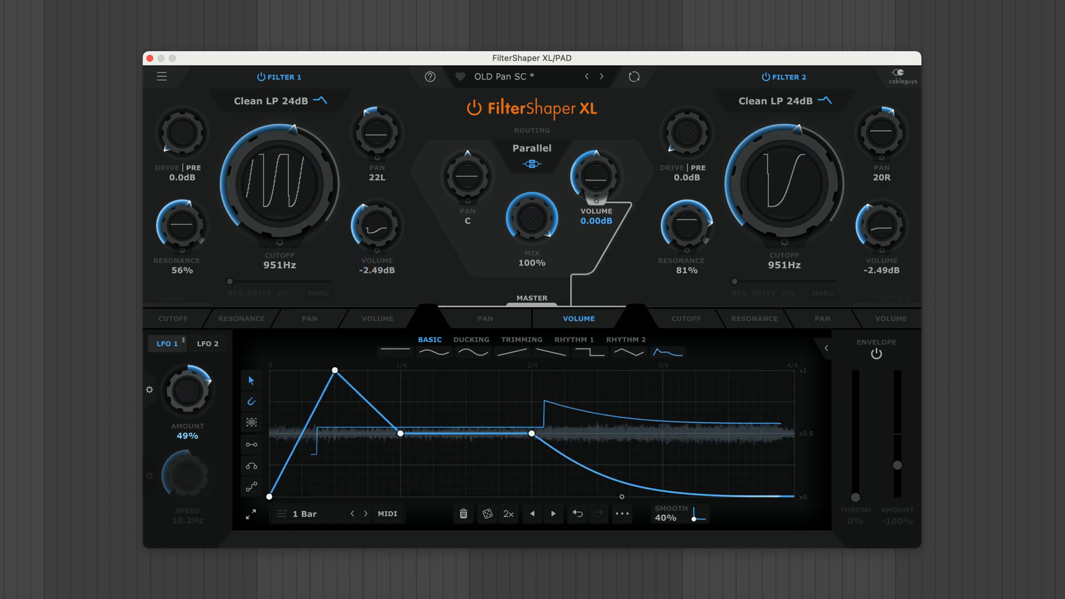